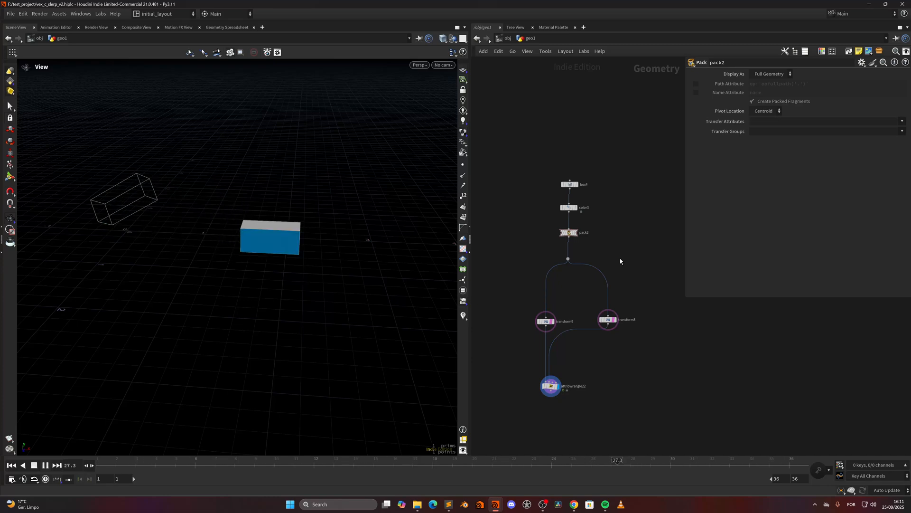
Scrub the packed box animation back to the start and orbit around the box.
drag(618, 460, 386, 460)
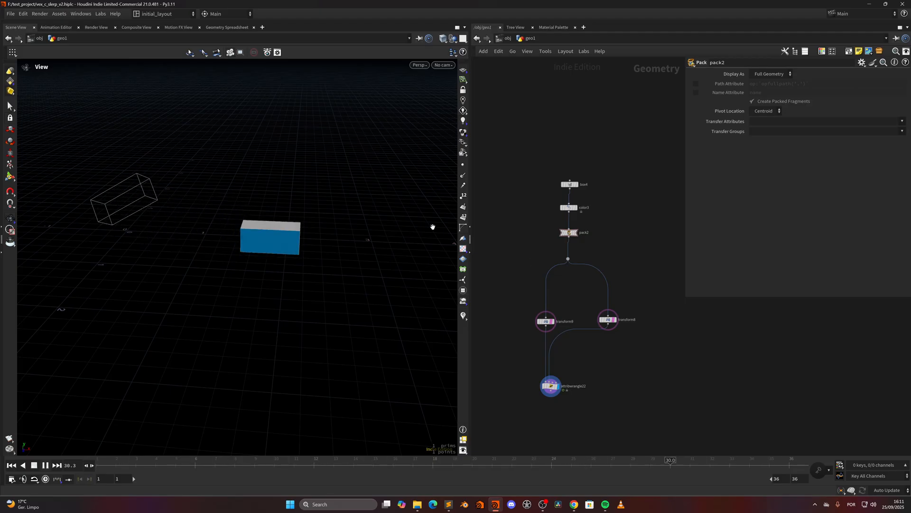
drag(669, 460, 466, 460)
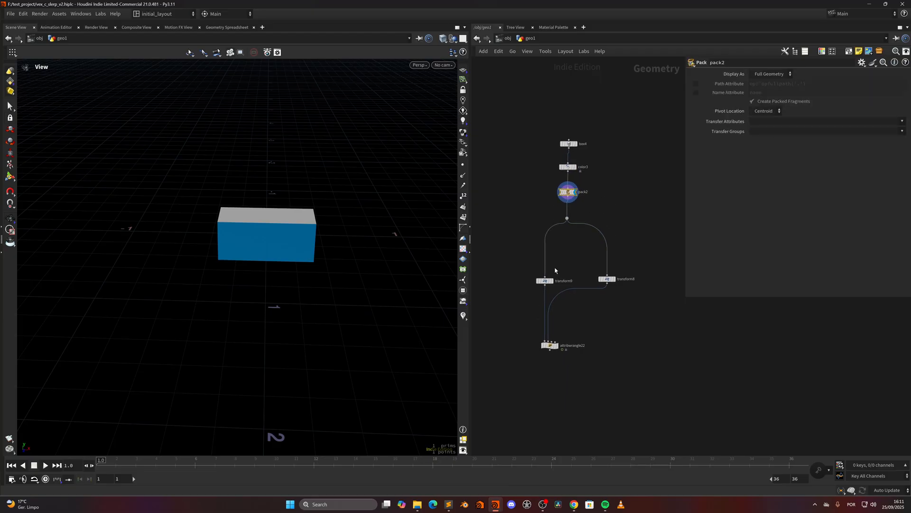
mouse_move(401, 387)
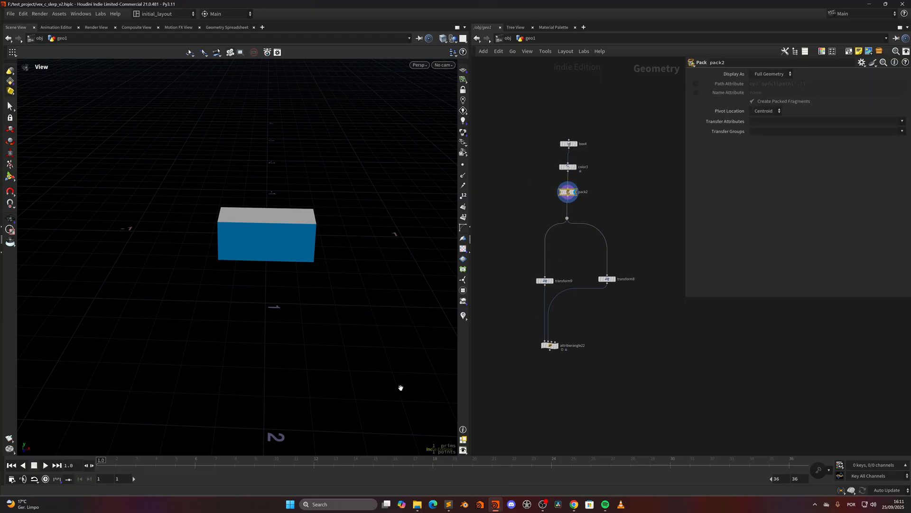
drag(399, 387, 334, 260)
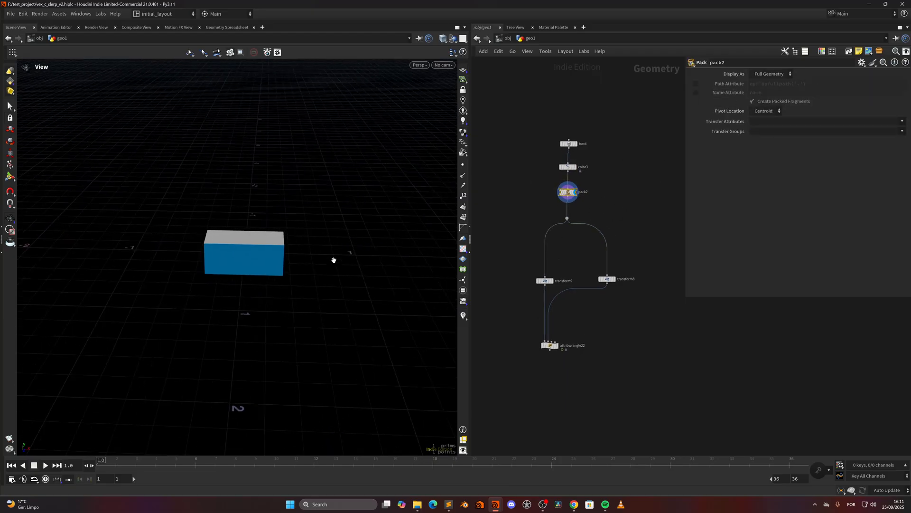
Inspect transform9's rotation, then transform8 shifting the box 1.8 units along X.
click(544, 281)
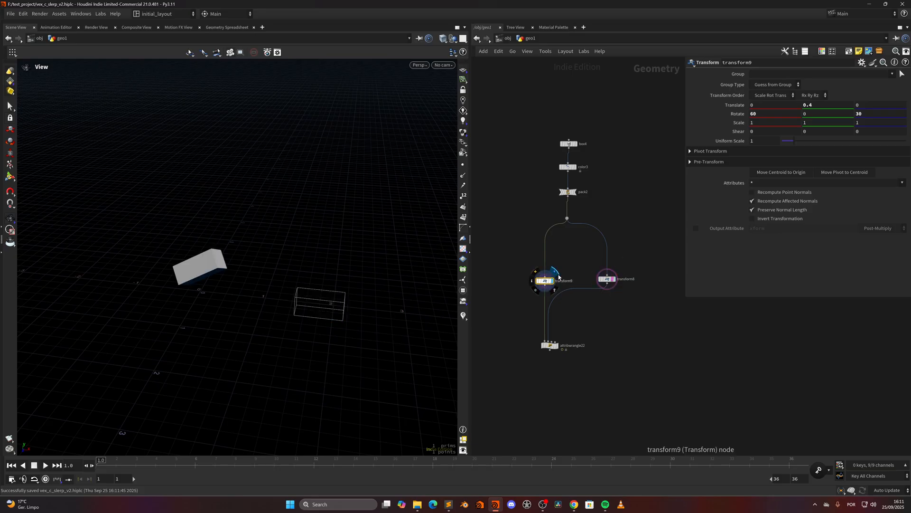
drag(100, 460, 314, 460)
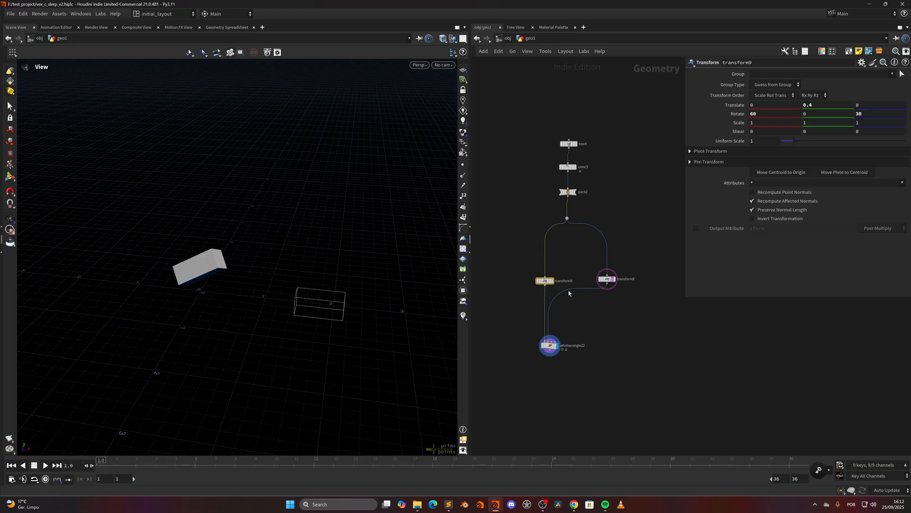
mouse_move(594, 300)
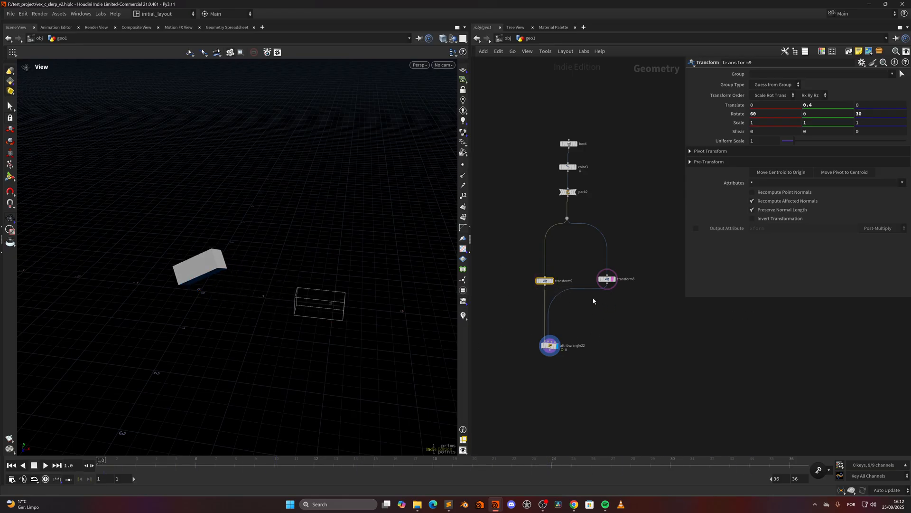
click(606, 279)
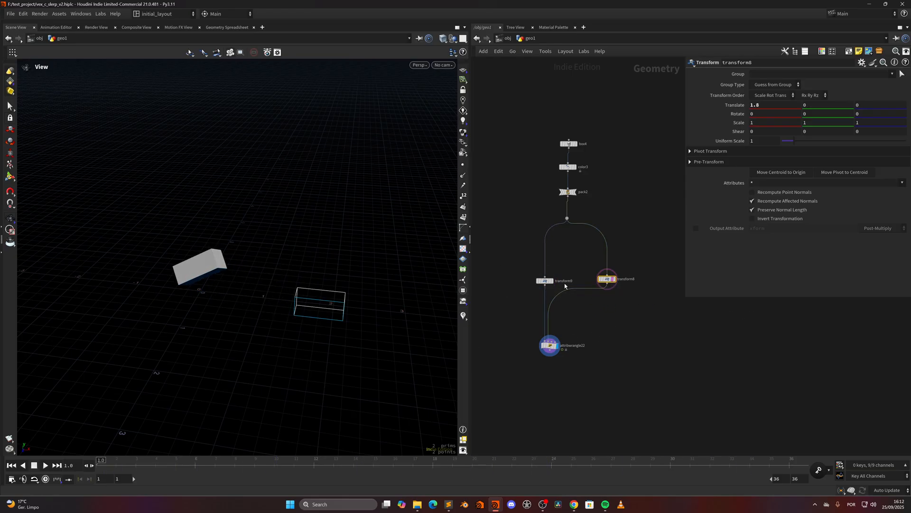
Show attribwrangle22's slerp VEX code with its Time and Angle parameters.
click(550, 345)
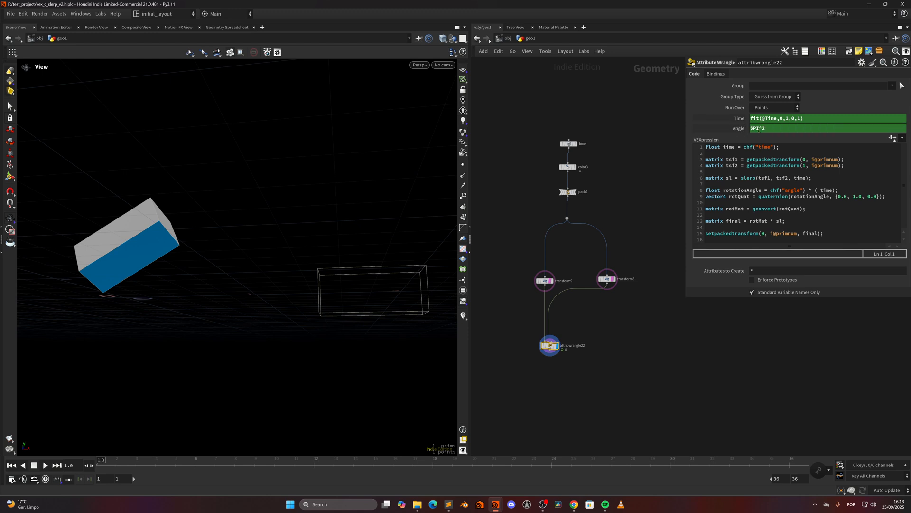
drag(102, 459, 314, 459)
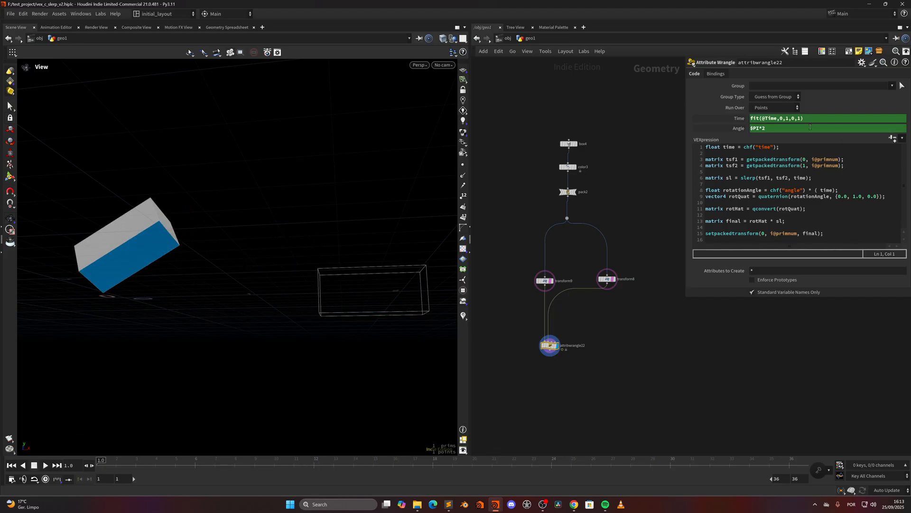
drag(100, 459, 551, 460)
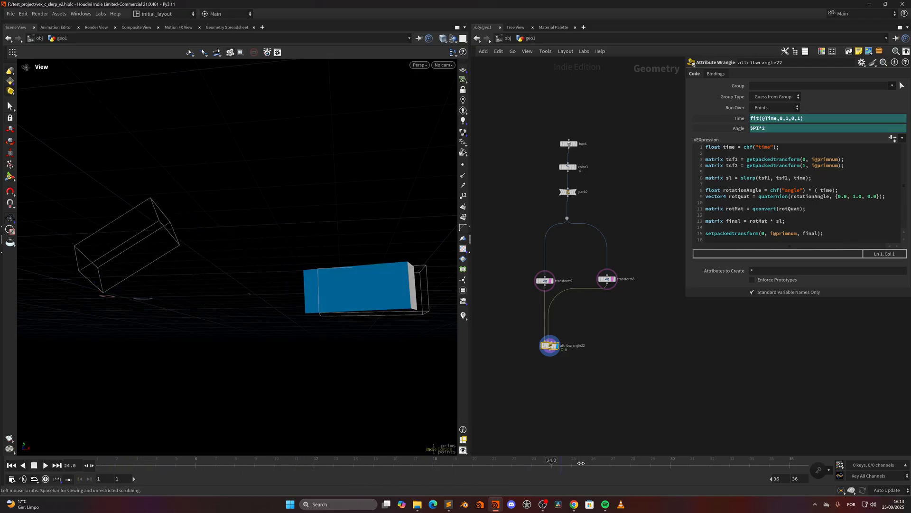
drag(551, 460, 571, 460)
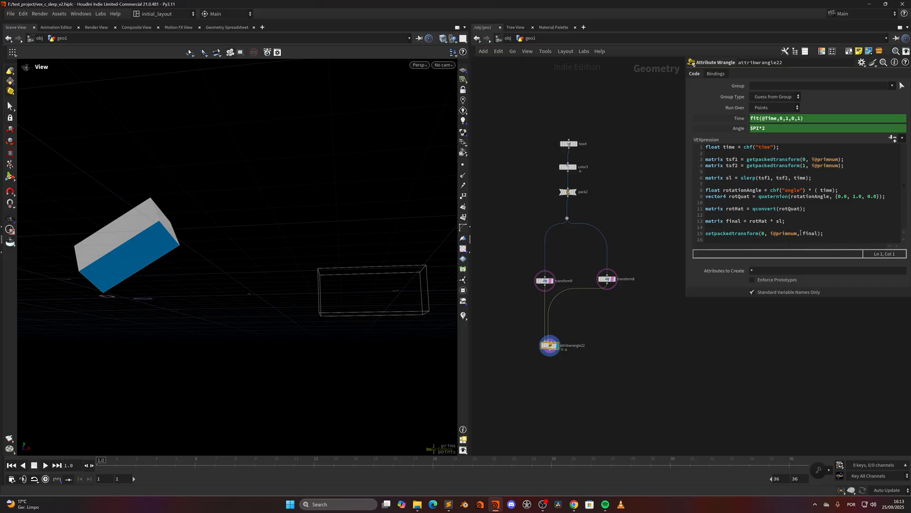
click(45, 465)
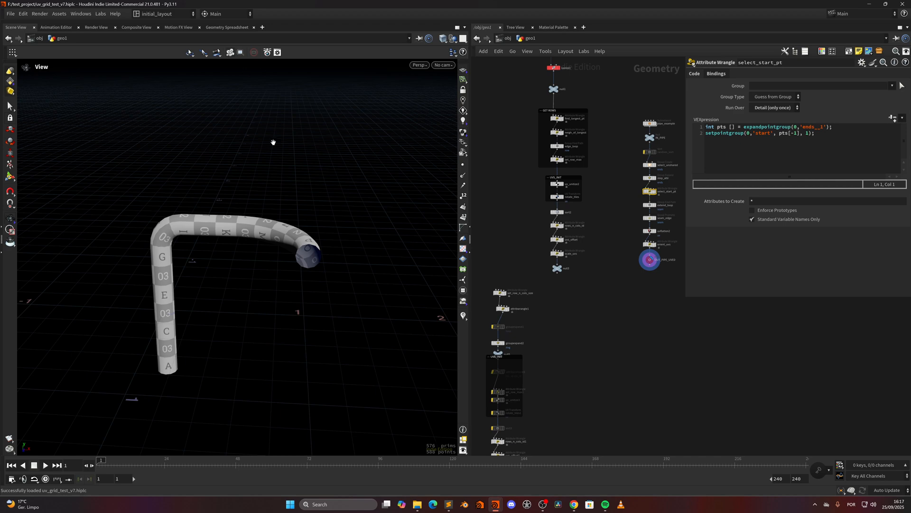
Orbit the viewport around the textured bent pipe.
drag(273, 142, 344, 243)
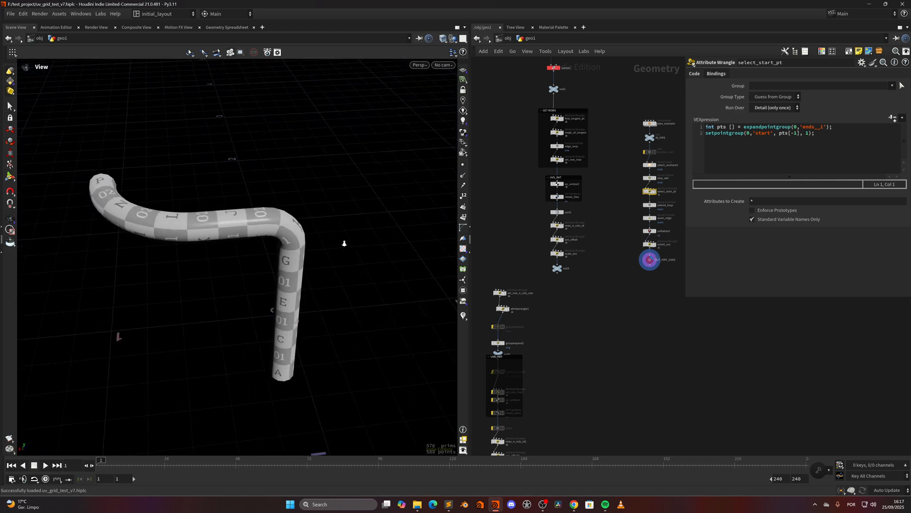
drag(344, 243, 248, 228)
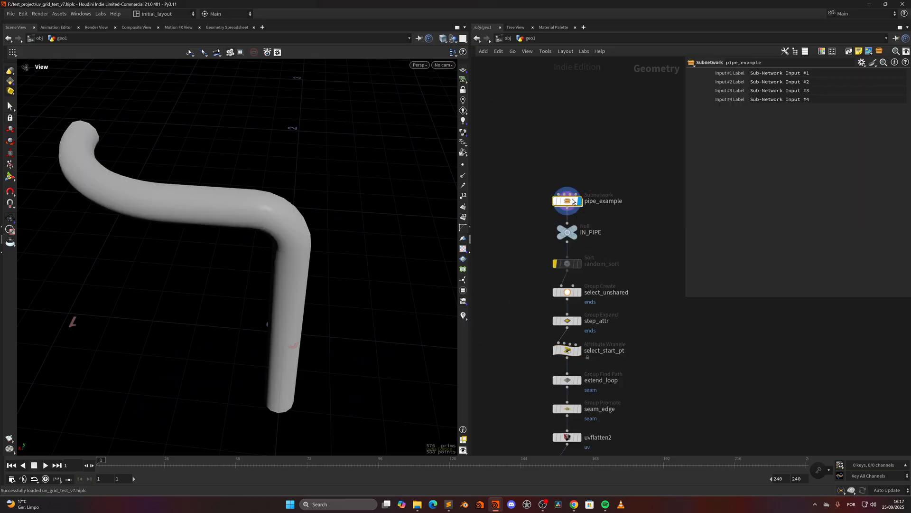
double_click(567, 201)
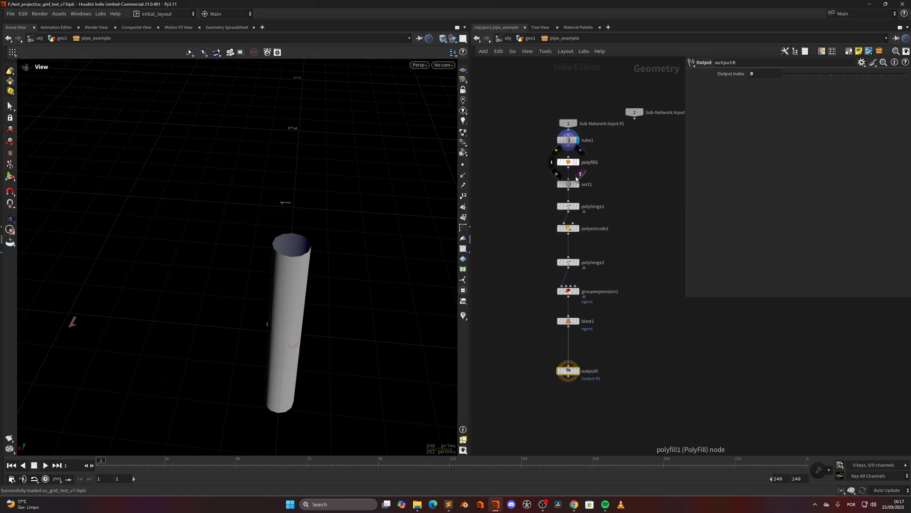
click(567, 139)
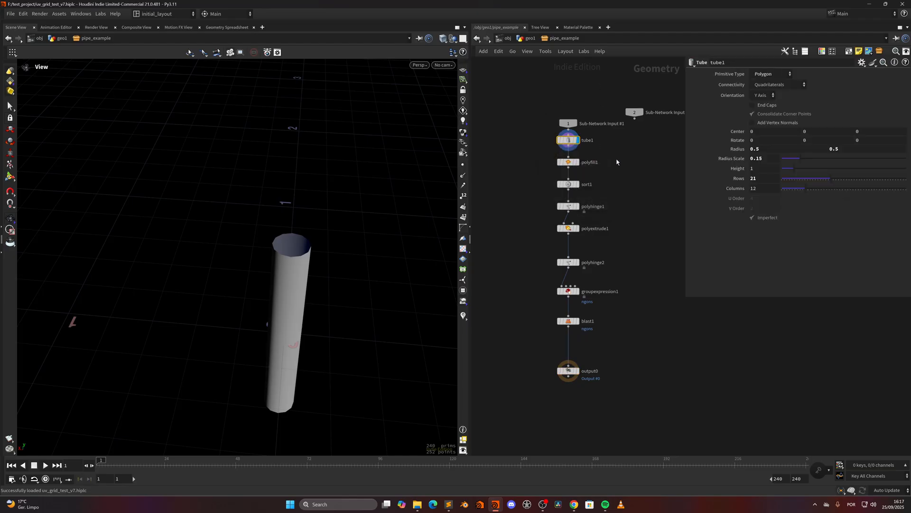
click(568, 184)
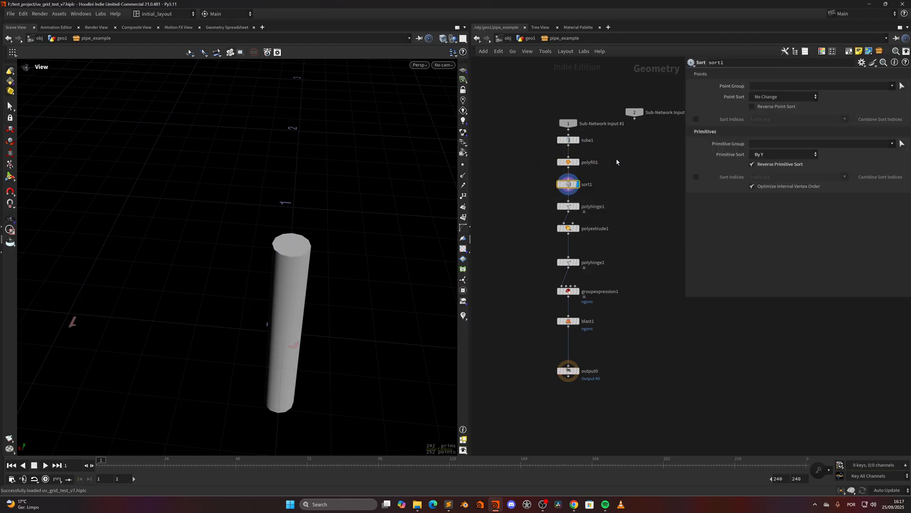
click(568, 206)
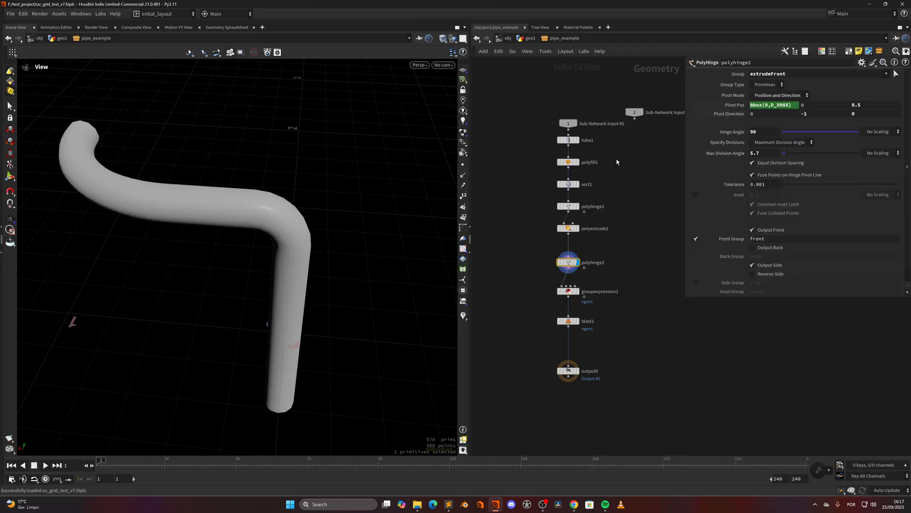
click(567, 291)
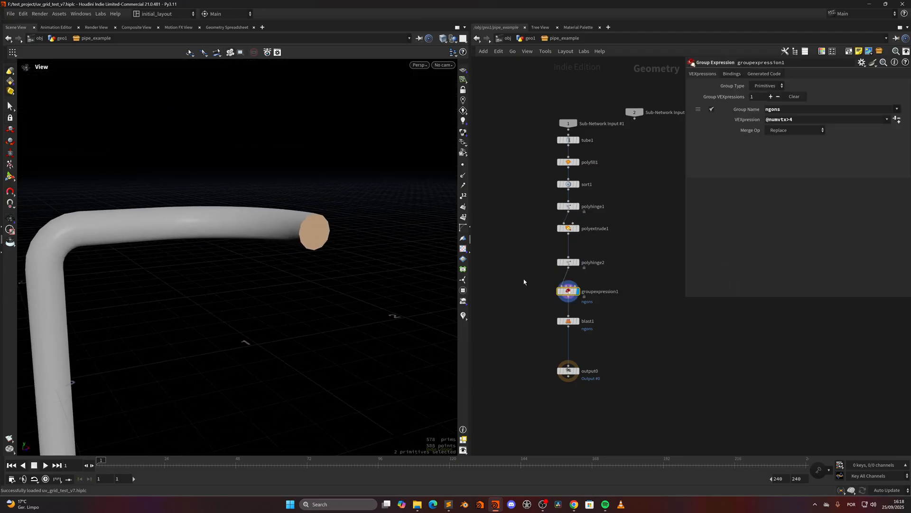
click(568, 321)
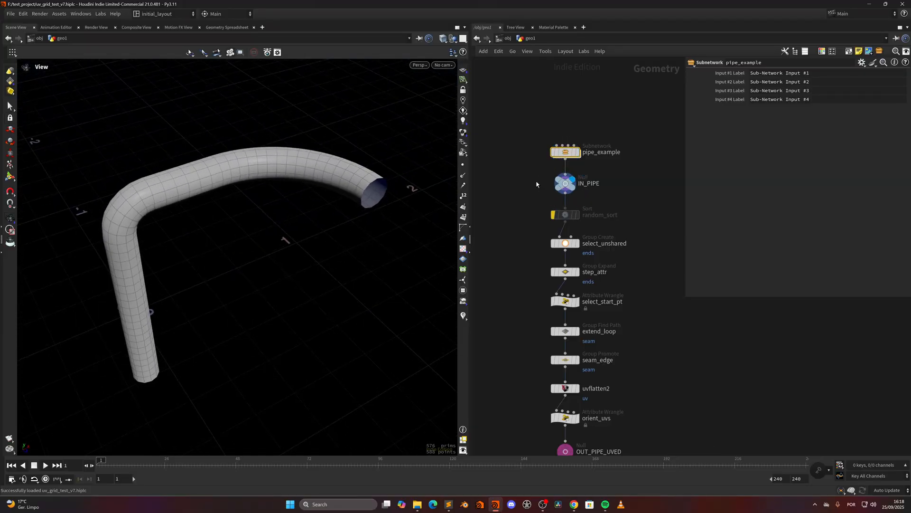
Review the random point sort, open-end group, step attribute and start-point code.
click(565, 215)
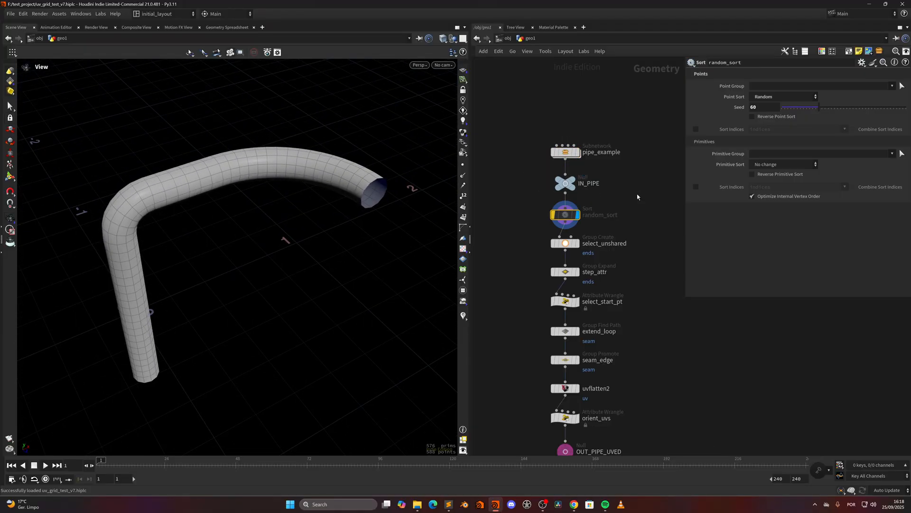
click(564, 243)
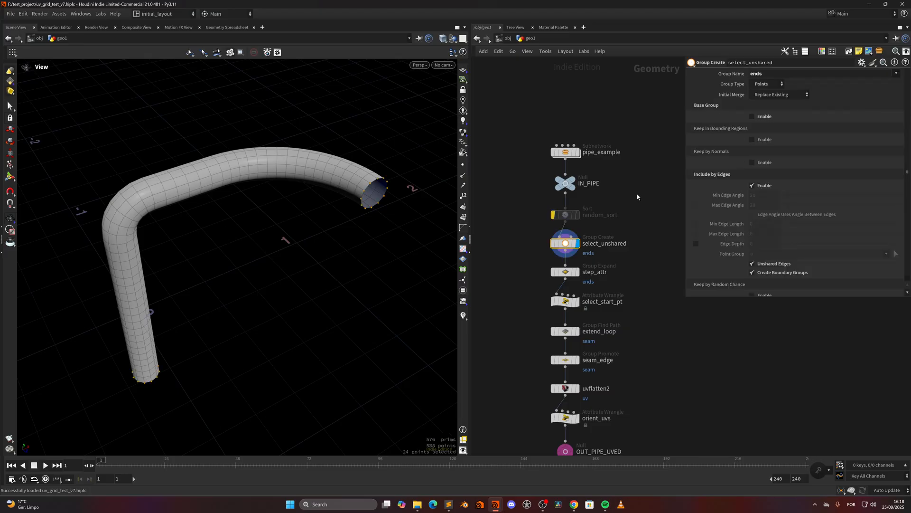
mouse_move(316, 295)
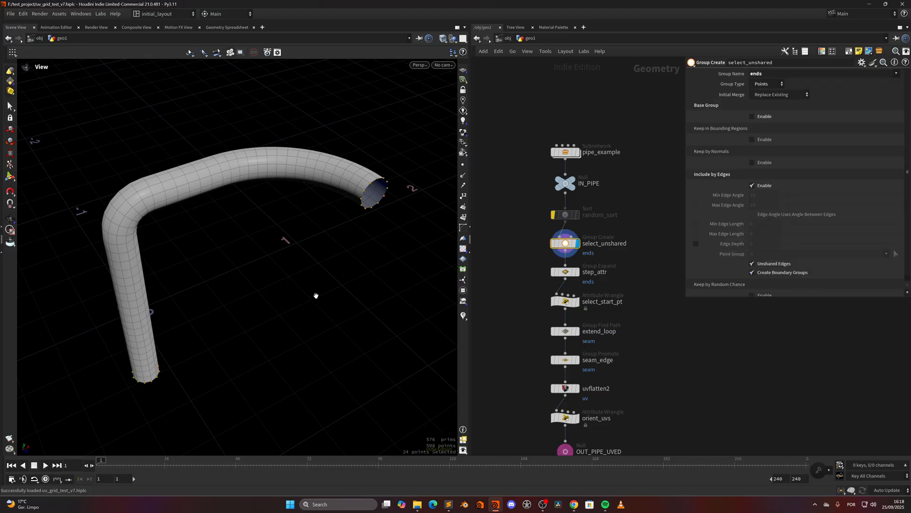
mouse_move(651, 259)
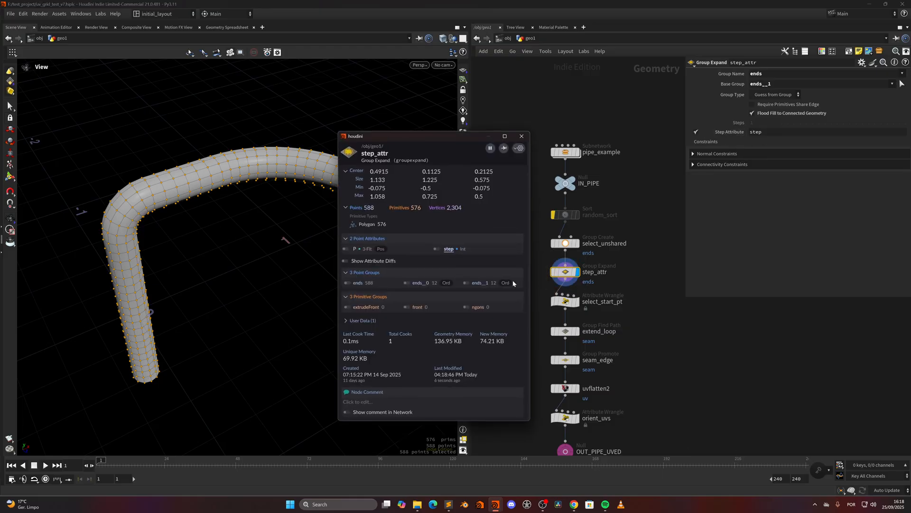
click(522, 135)
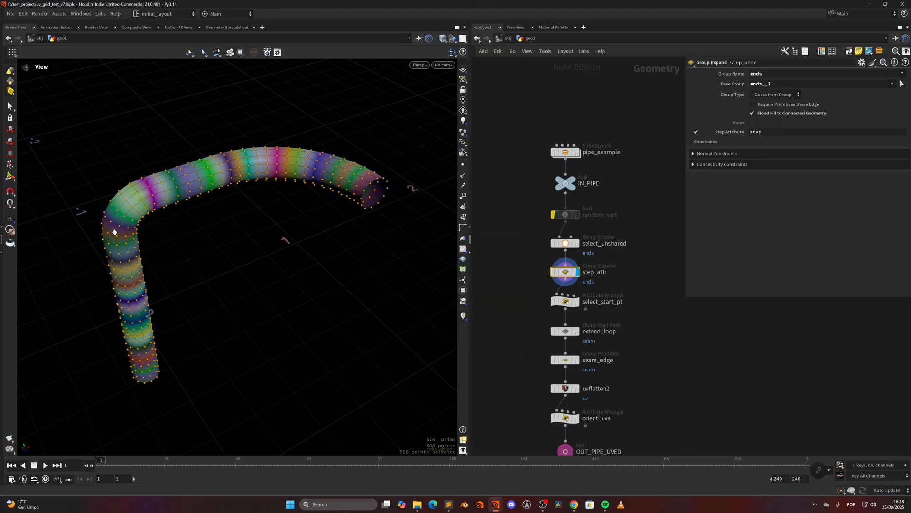
mouse_move(586, 285)
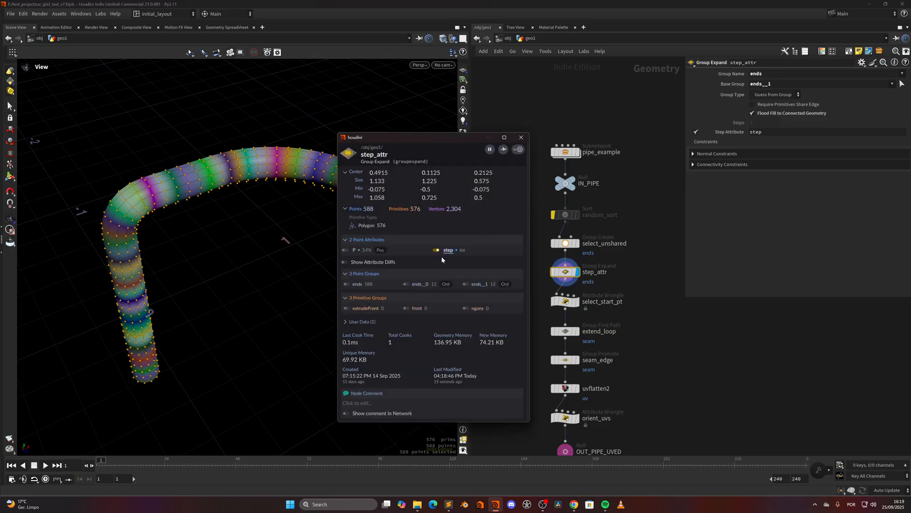
click(521, 137)
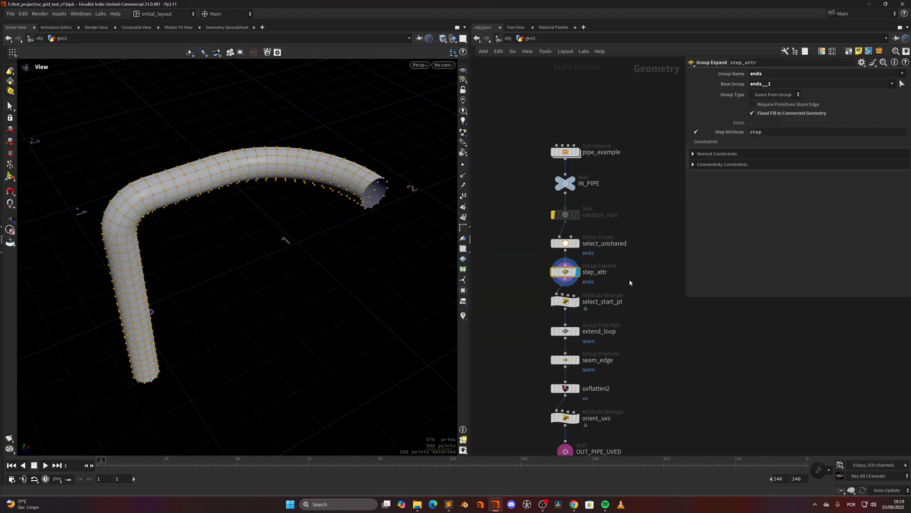
click(565, 302)
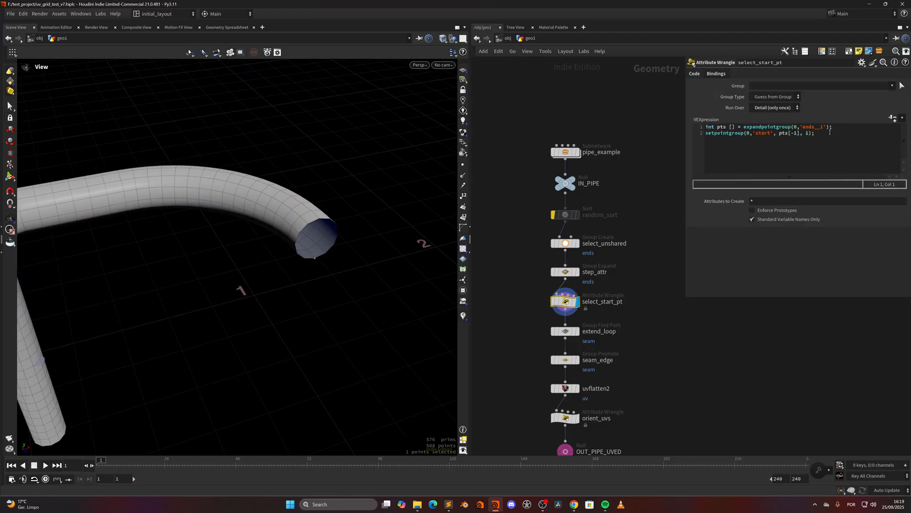
mouse_move(346, 224)
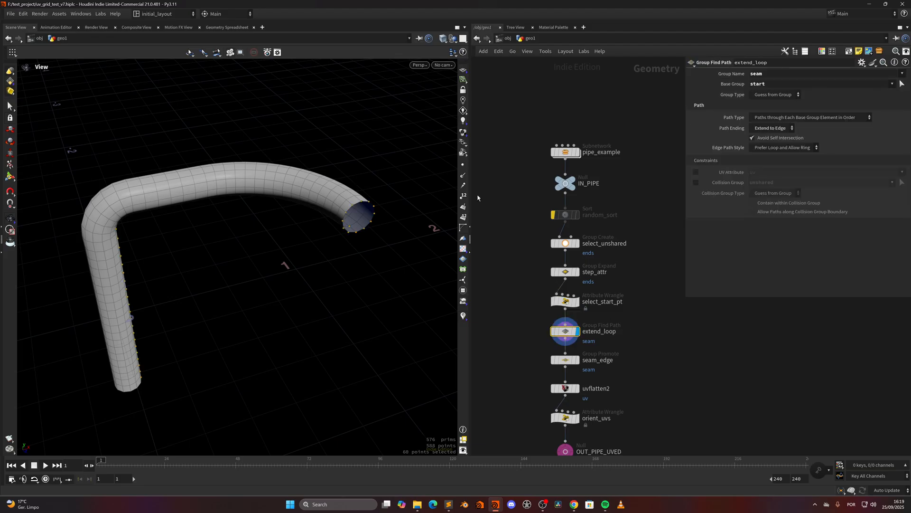
mouse_move(694, 187)
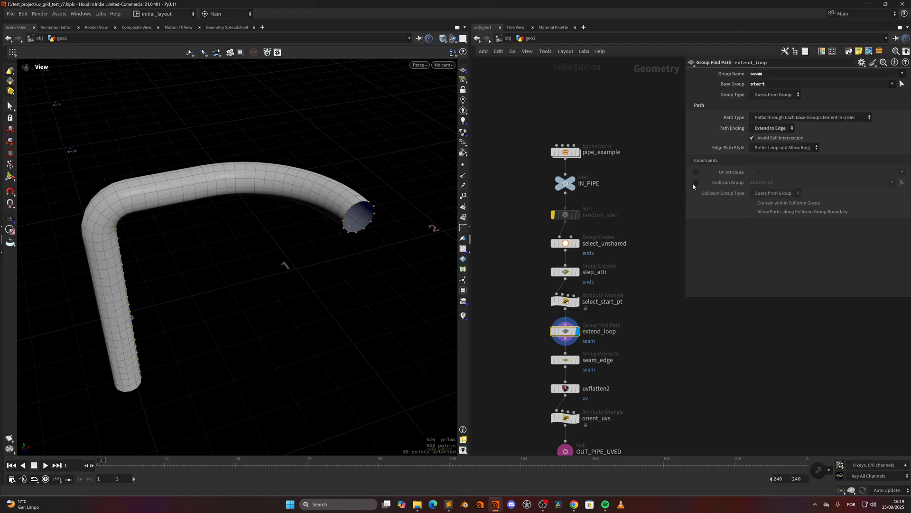
mouse_move(615, 334)
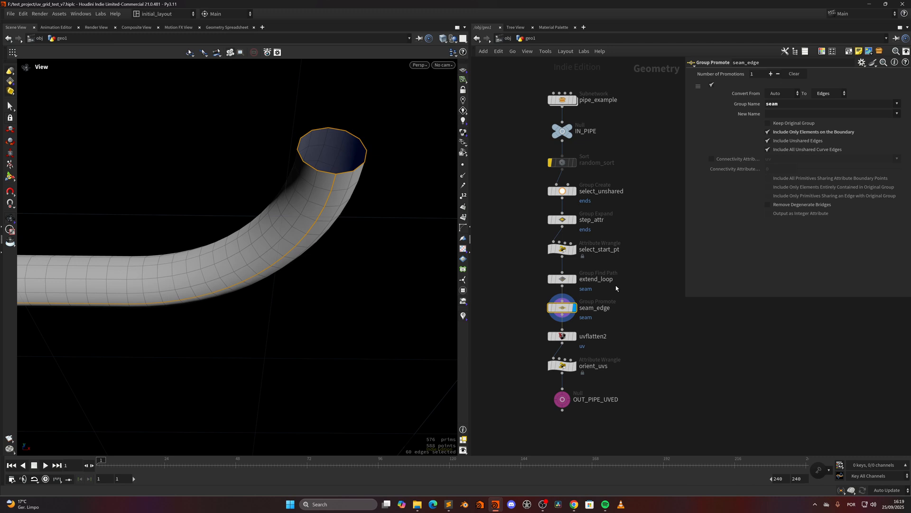
View the flattened UVs, the reoriented UVs, the original pipe and the start point selection.
click(562, 336)
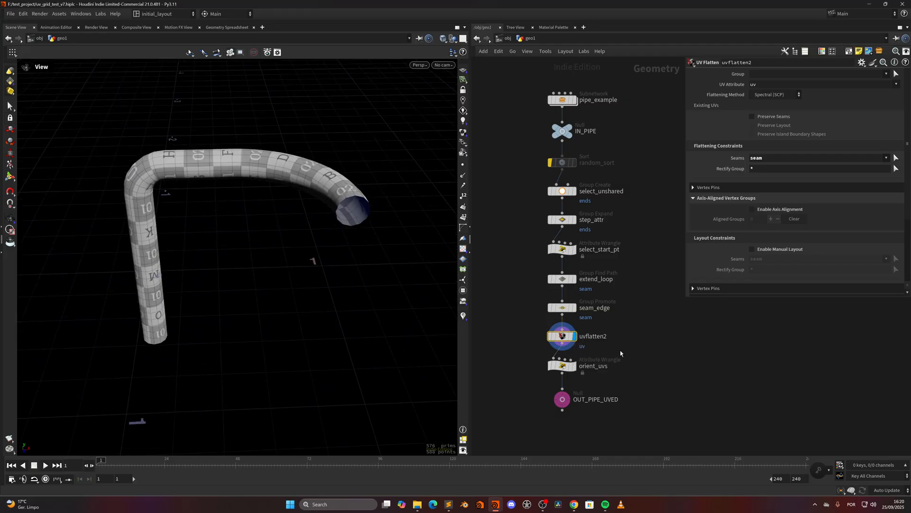
click(562, 366)
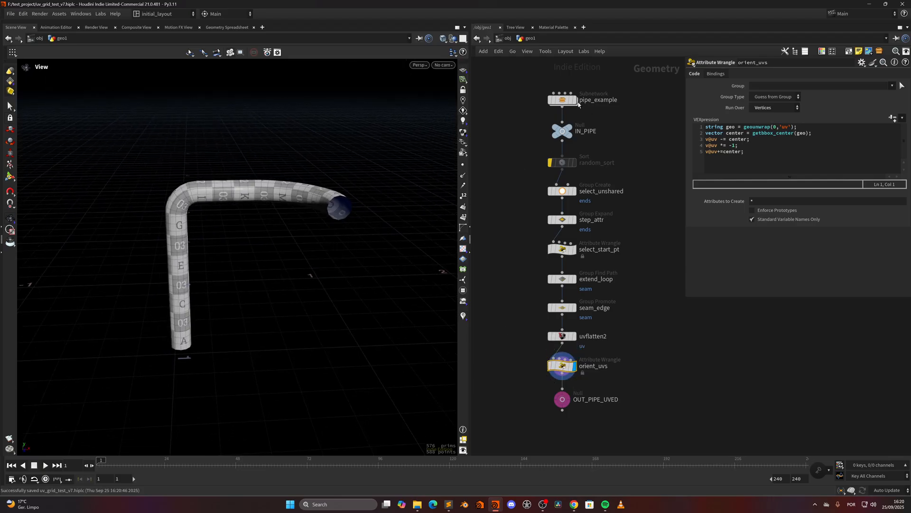
click(561, 100)
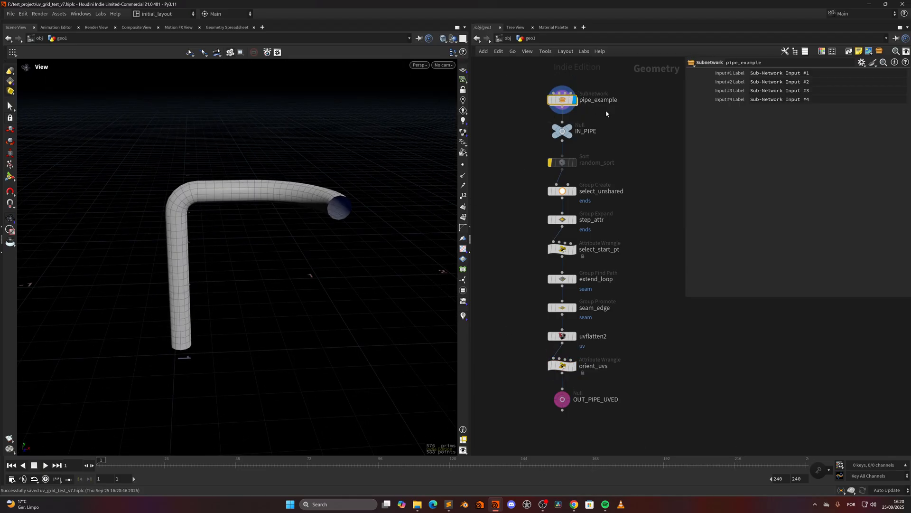
click(562, 249)
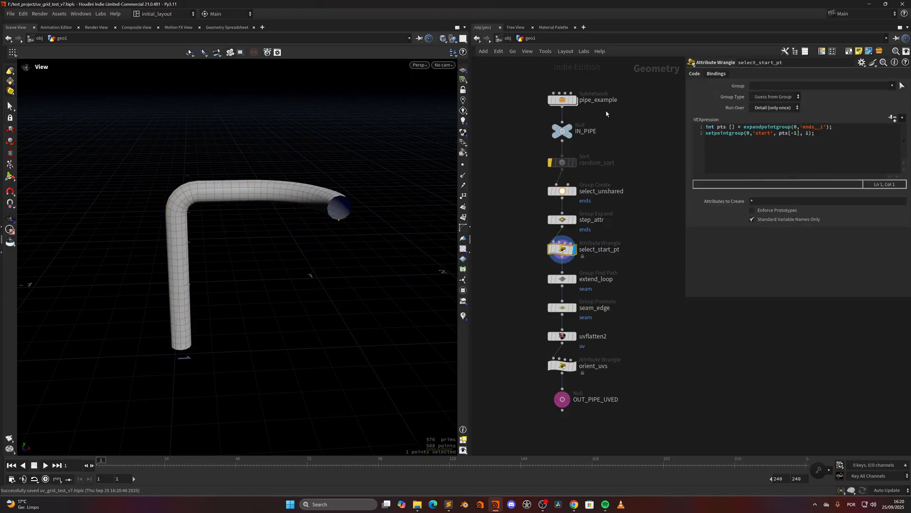
click(562, 365)
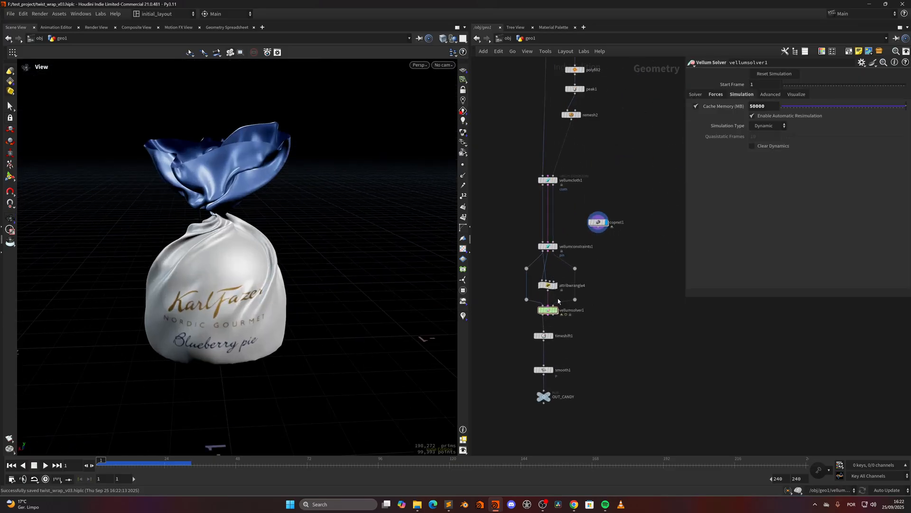
Scrub through the candy wrapper twisting and dismiss the sweep1 node info.
drag(101, 462, 132, 461)
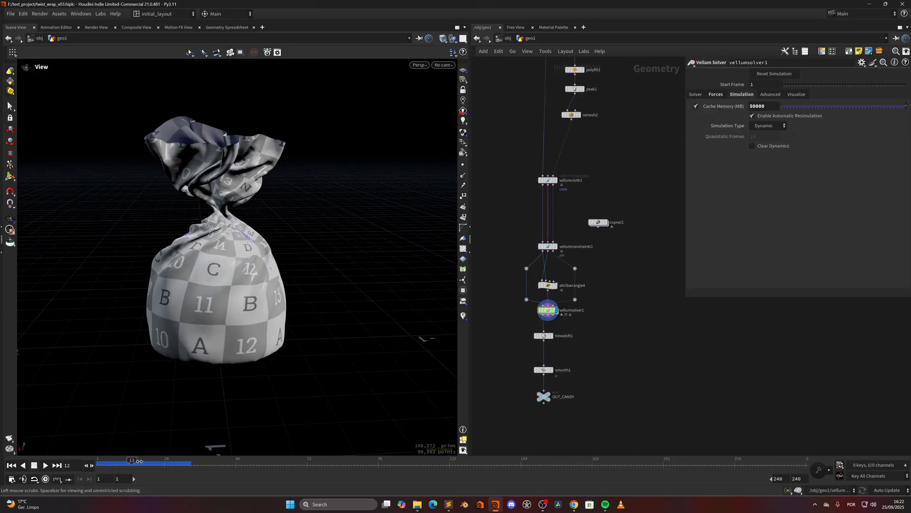
drag(130, 462, 102, 461)
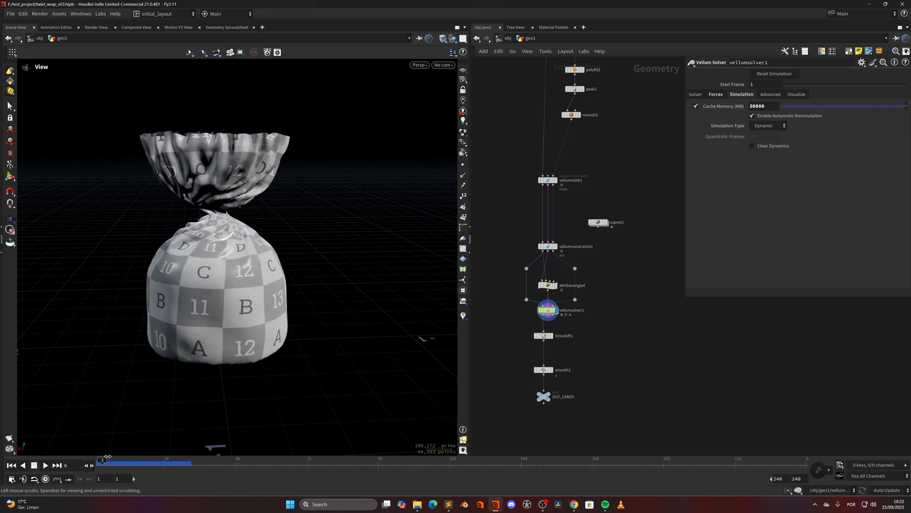
drag(105, 461, 127, 462)
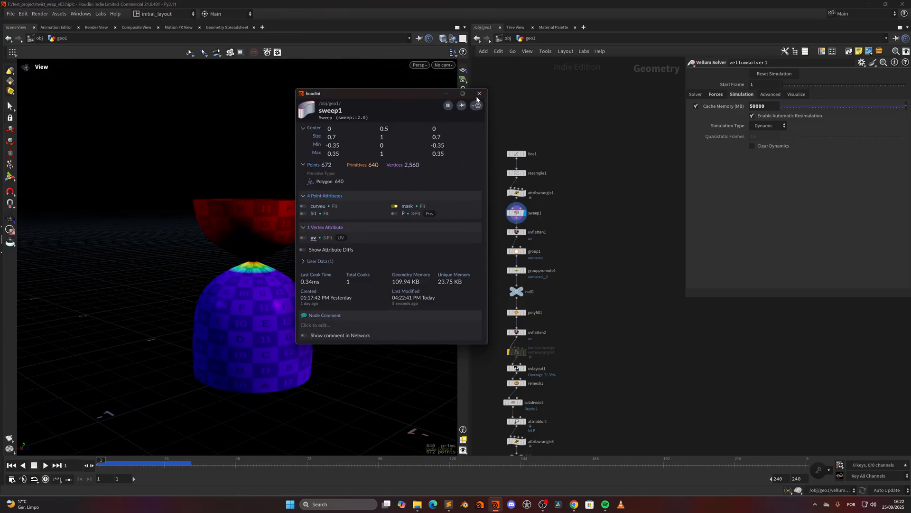
click(479, 93)
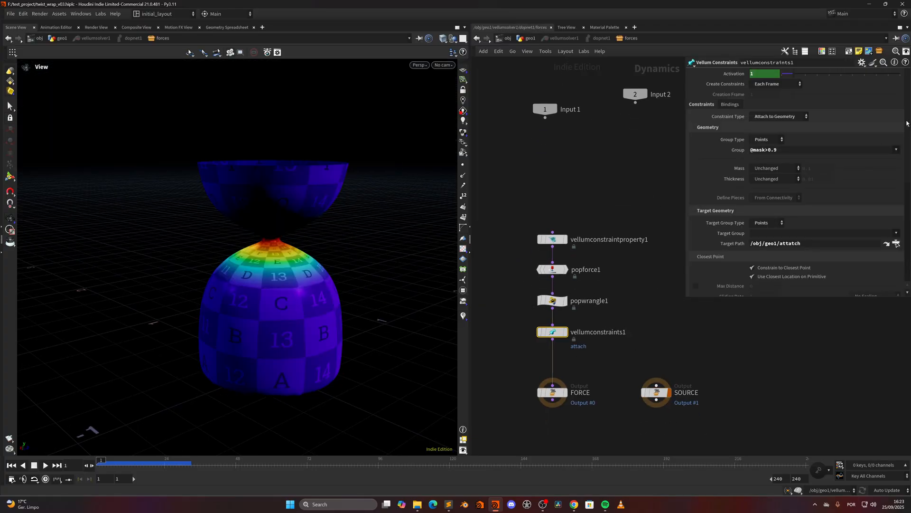
Show vellumconstraintproperty1's Rest Length Scale VEXpression lerping by the hit attribute.
click(552, 239)
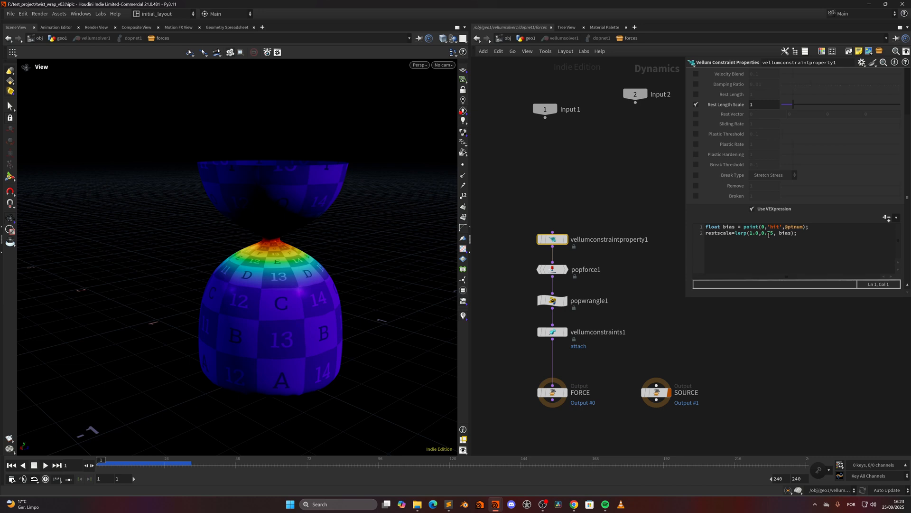
mouse_move(679, 245)
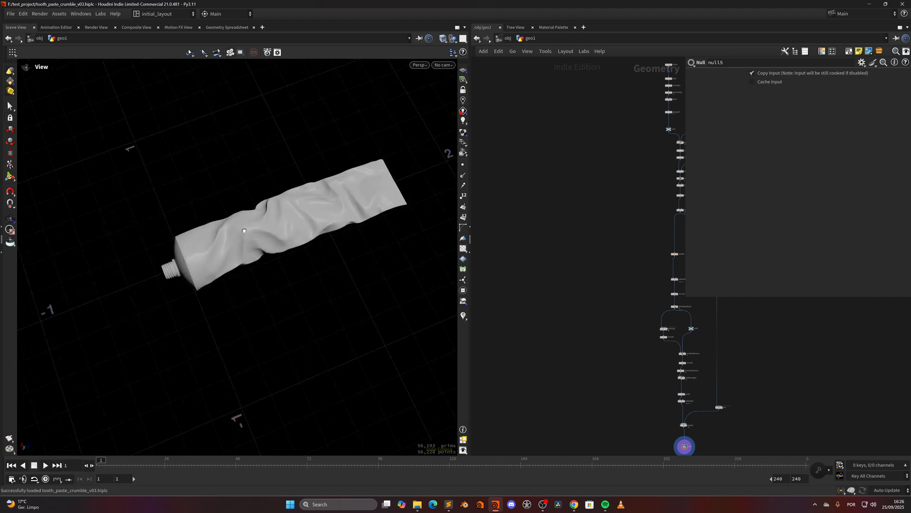
Zoom to the profile nodes and view the clipped, resampled and finished round profile.
drag(244, 231, 251, 226)
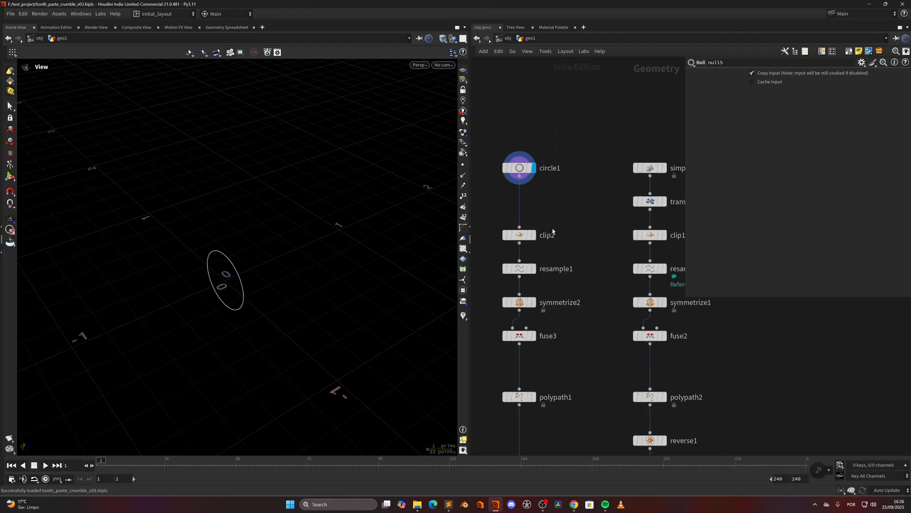
click(519, 235)
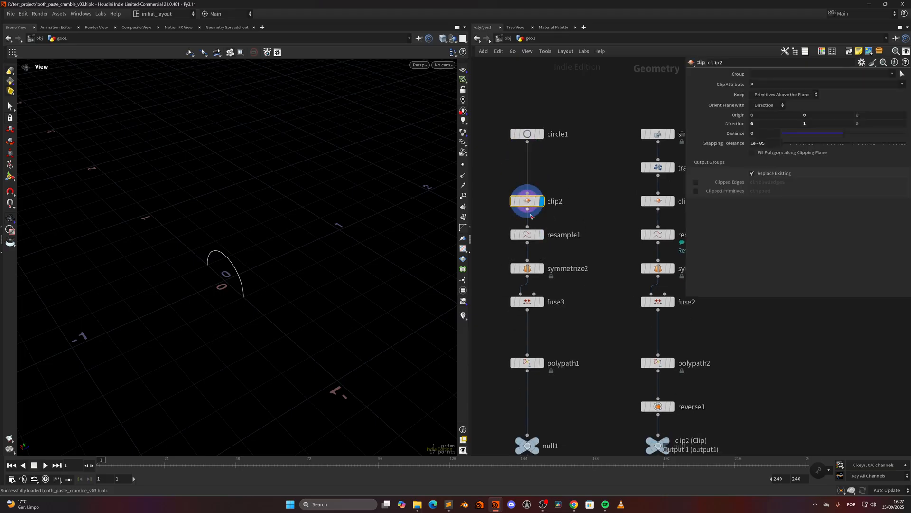
click(528, 234)
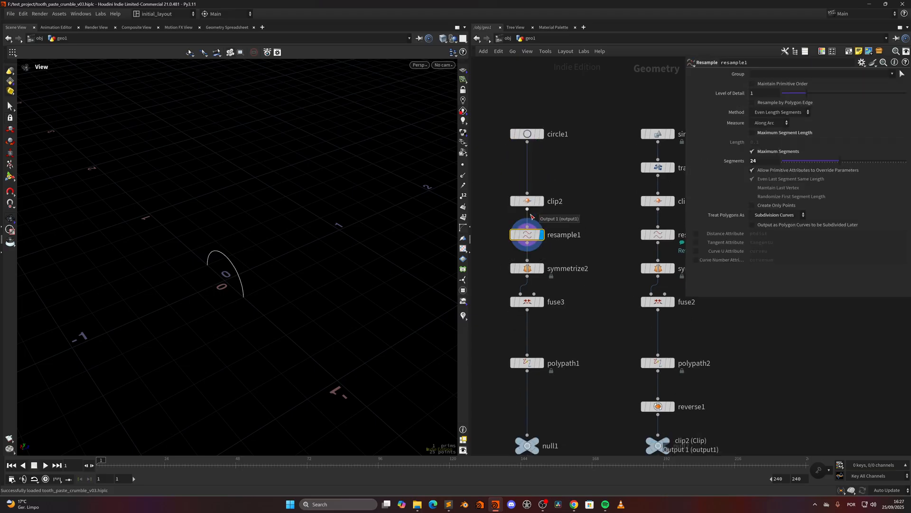
click(527, 302)
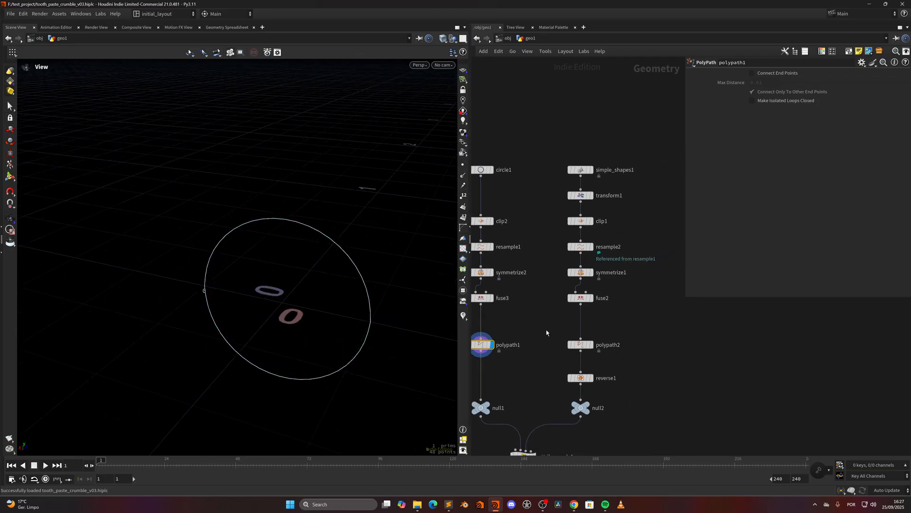
View the rounded rectangle, its clipped half, the finished flat profile and centre points.
click(579, 170)
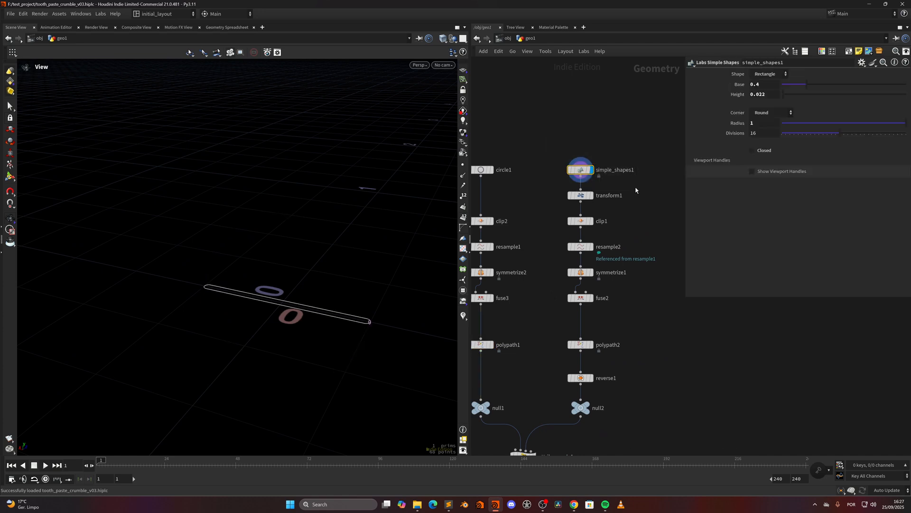
click(580, 220)
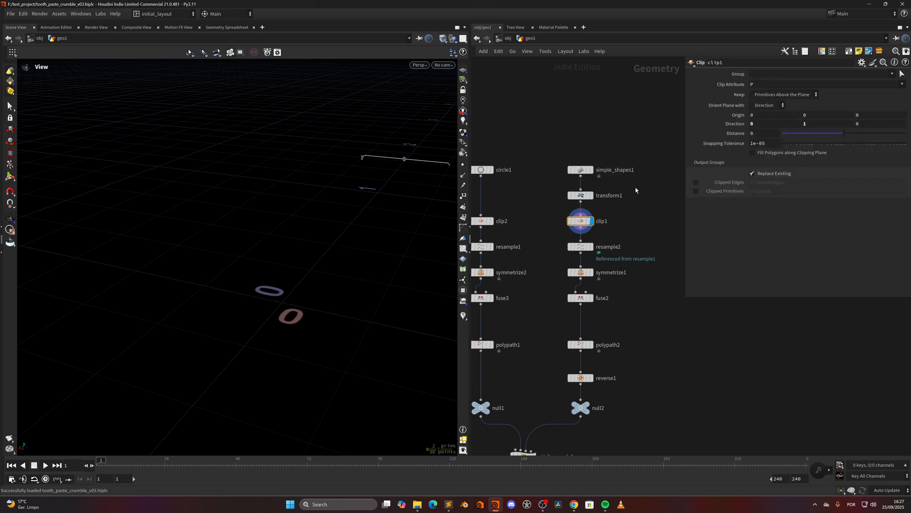
click(580, 344)
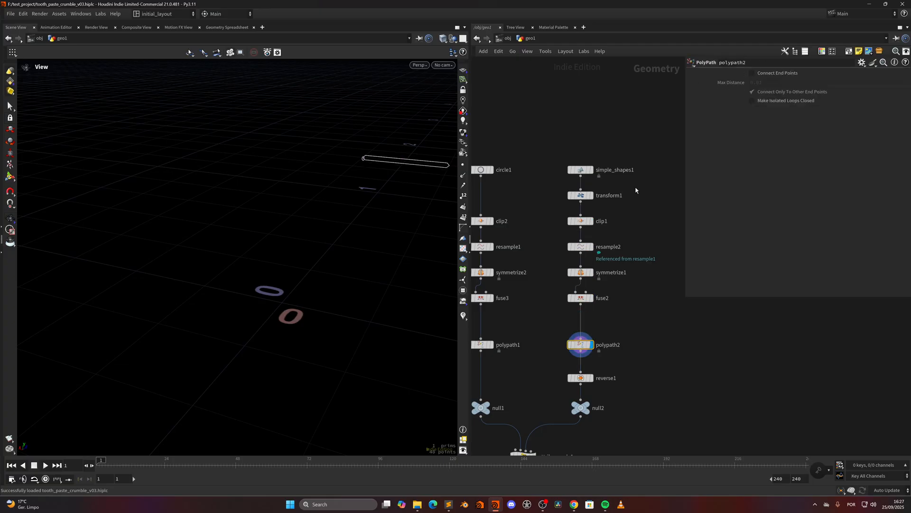
click(581, 377)
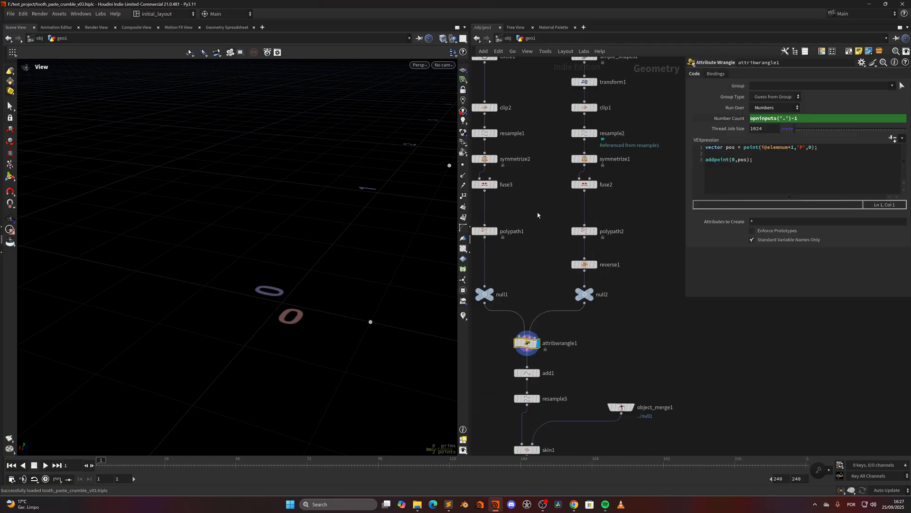
mouse_move(533, 224)
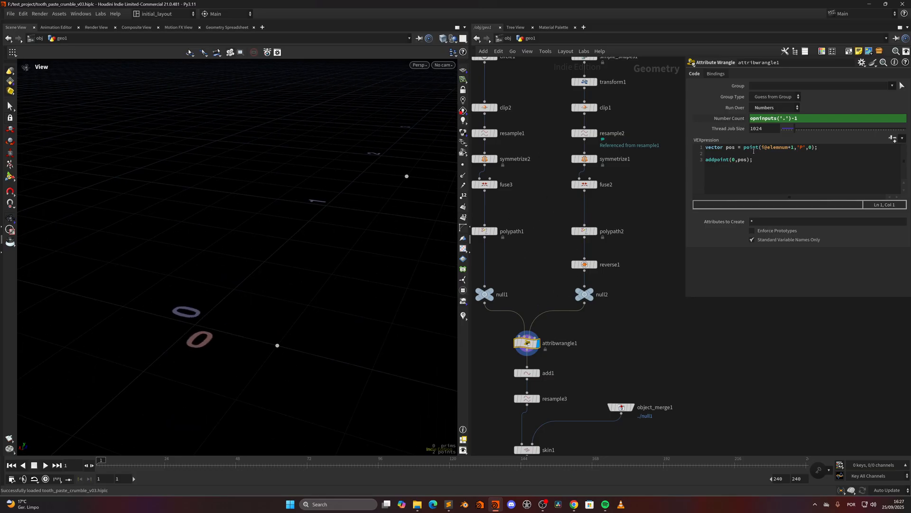
View resample3's centre line between the profiles and skin1's tube surface.
scroll(down, 3)
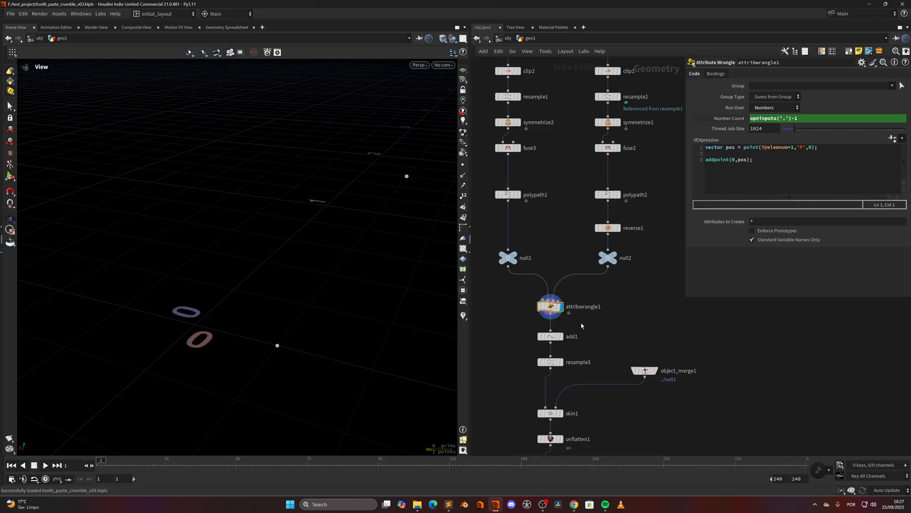
click(551, 361)
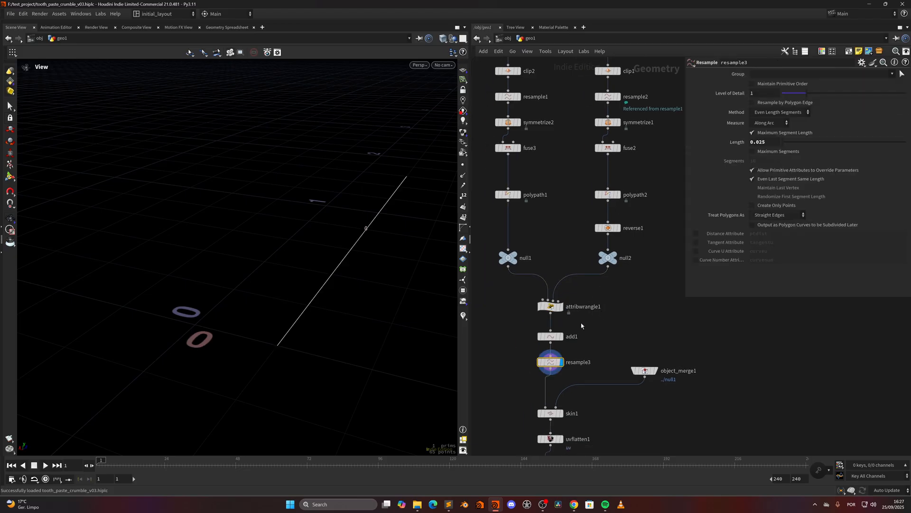
click(550, 413)
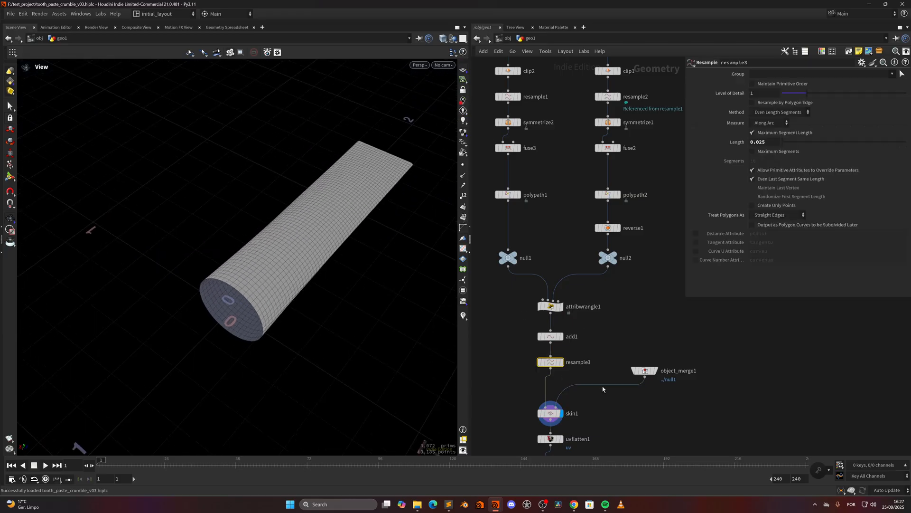
mouse_move(755, 152)
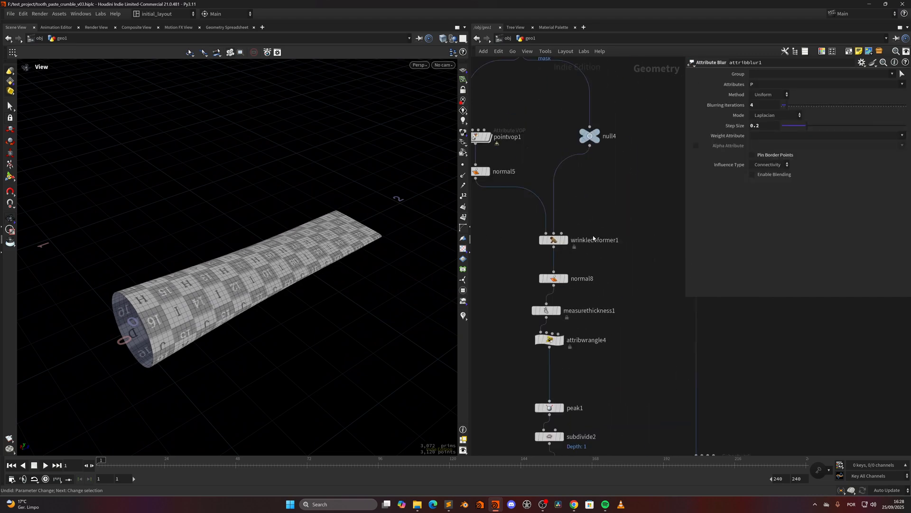
Display the wrinkled tube result and orbit around it.
click(553, 240)
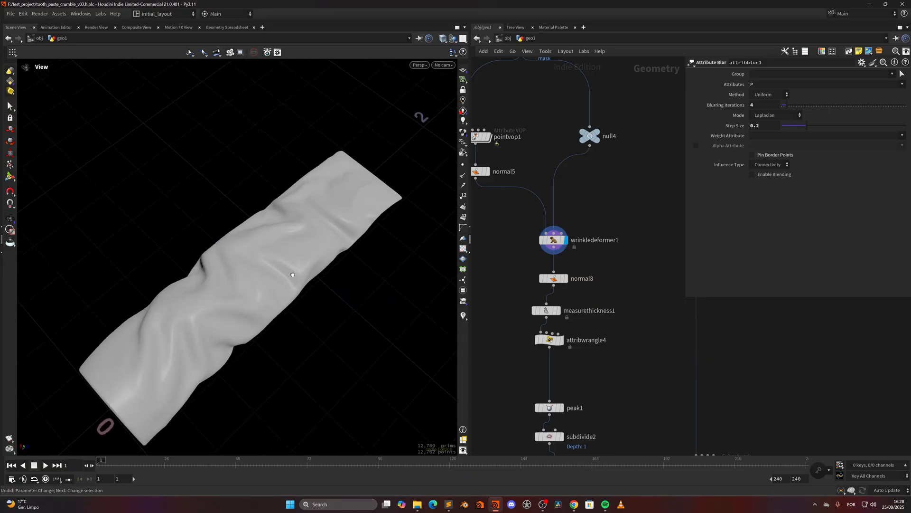
drag(292, 275, 326, 249)
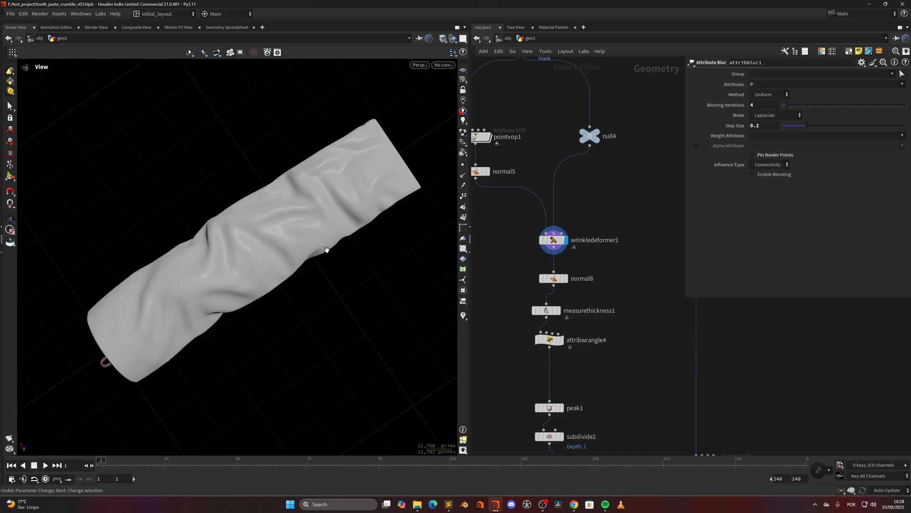
scroll(down, 3)
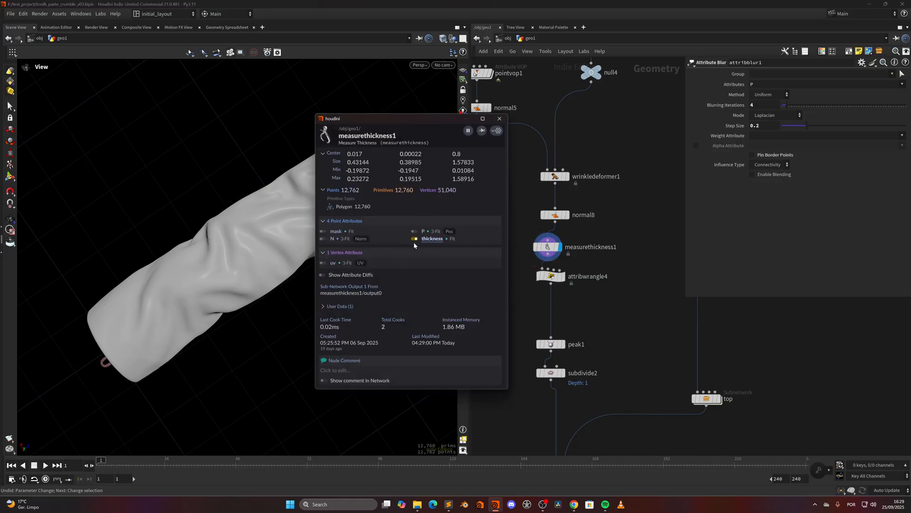
Show the remapped thickness mask, then orbit to inspect the wrinkles from above.
click(500, 119)
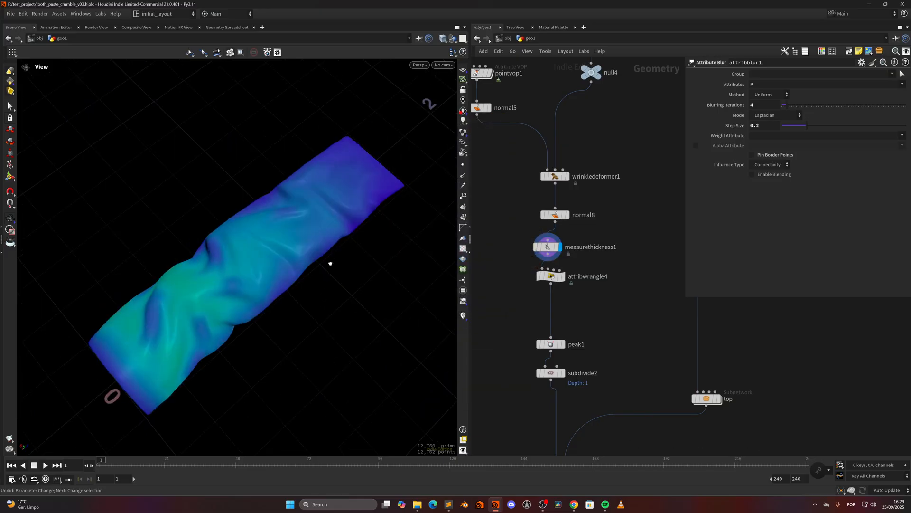
click(550, 276)
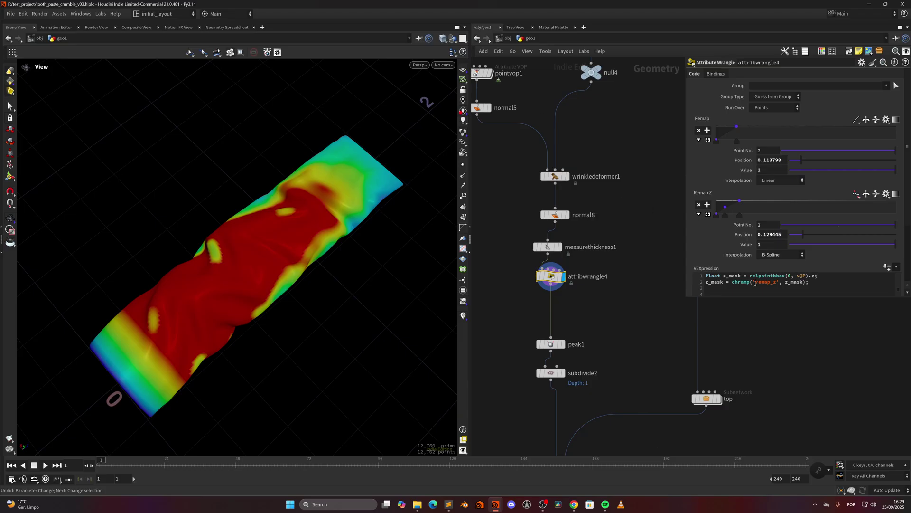
mouse_move(281, 261)
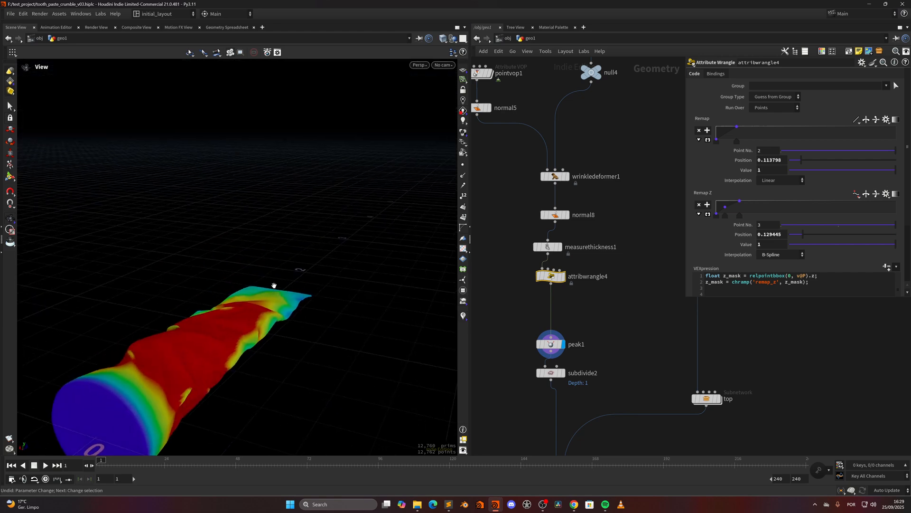
drag(274, 285, 315, 327)
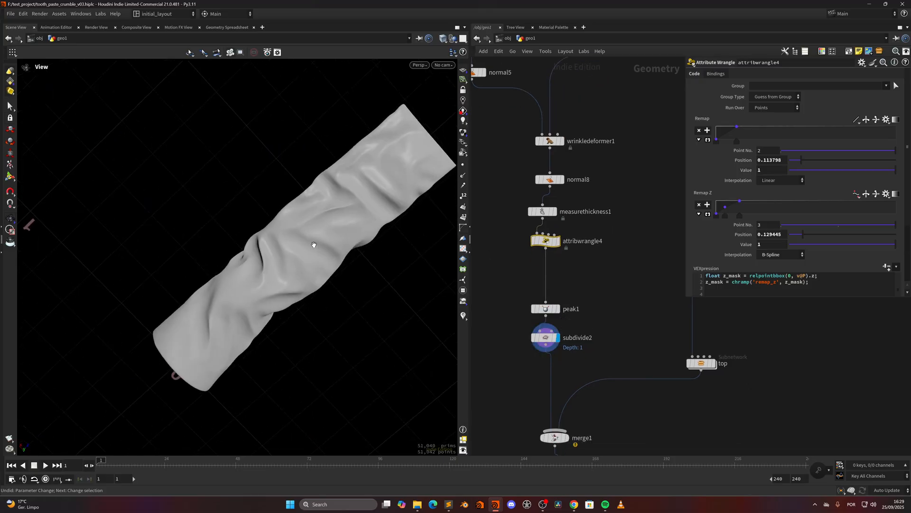
drag(313, 244, 301, 287)
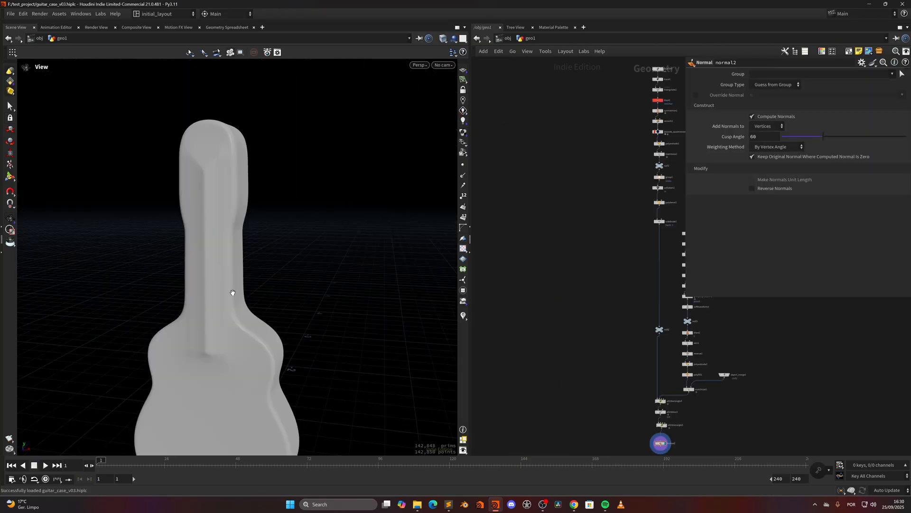
Tumble around the guitar case to inspect the V-shaped indentation.
drag(232, 293, 226, 321)
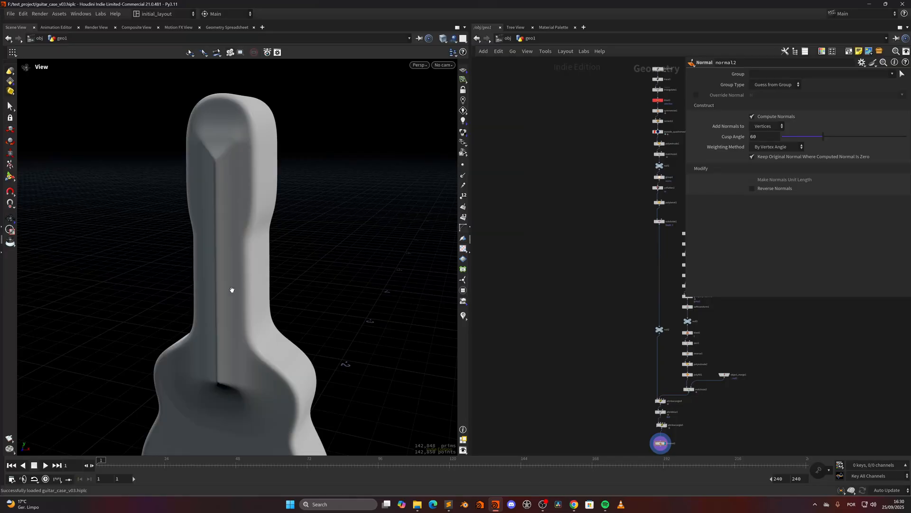
drag(232, 290, 302, 342)
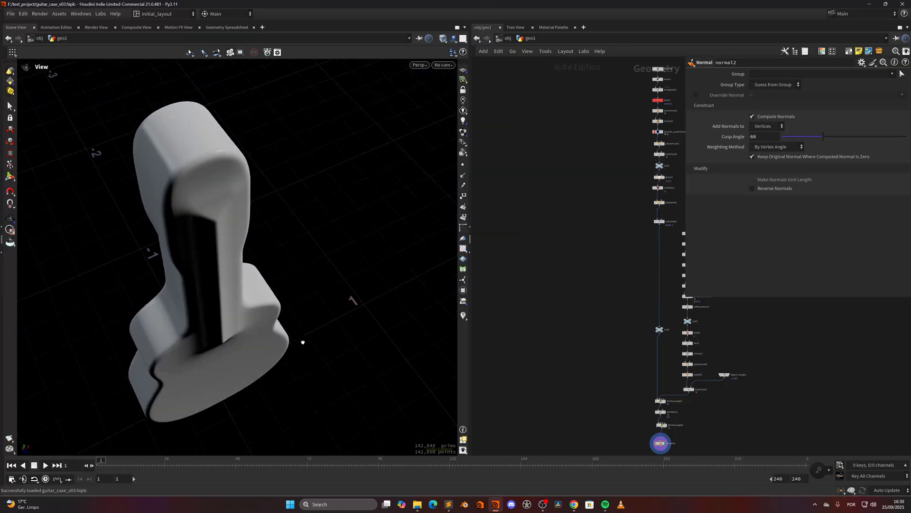
click(463, 111)
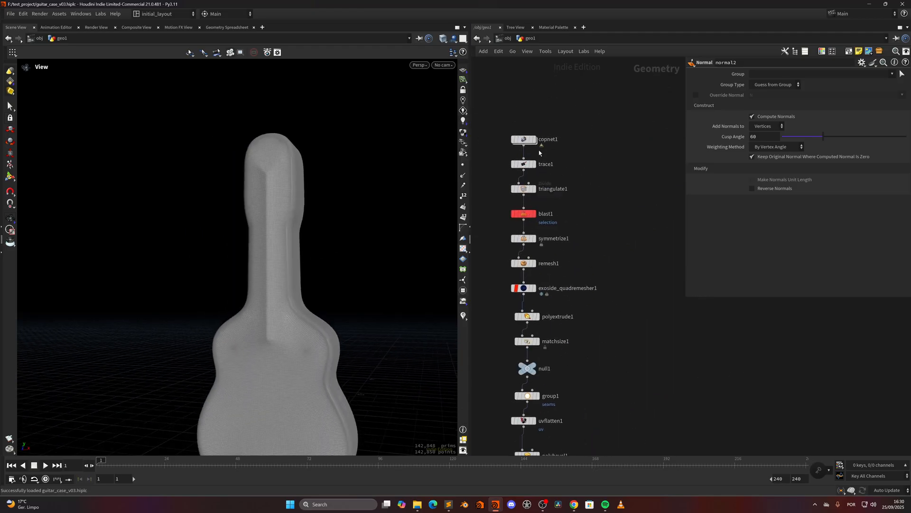
Display the silhouette, trace, blast, symmetrize, quad remesh and bevel stages, then the bent curve.
click(531, 144)
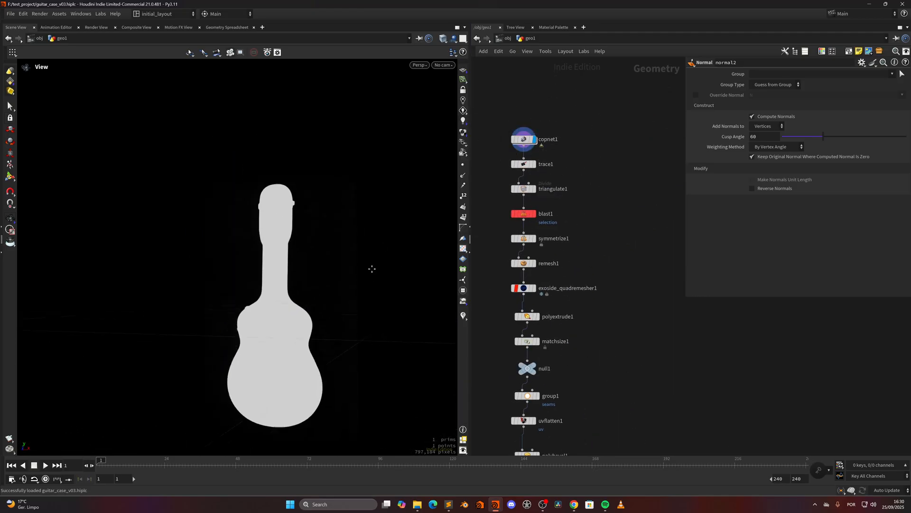
click(524, 164)
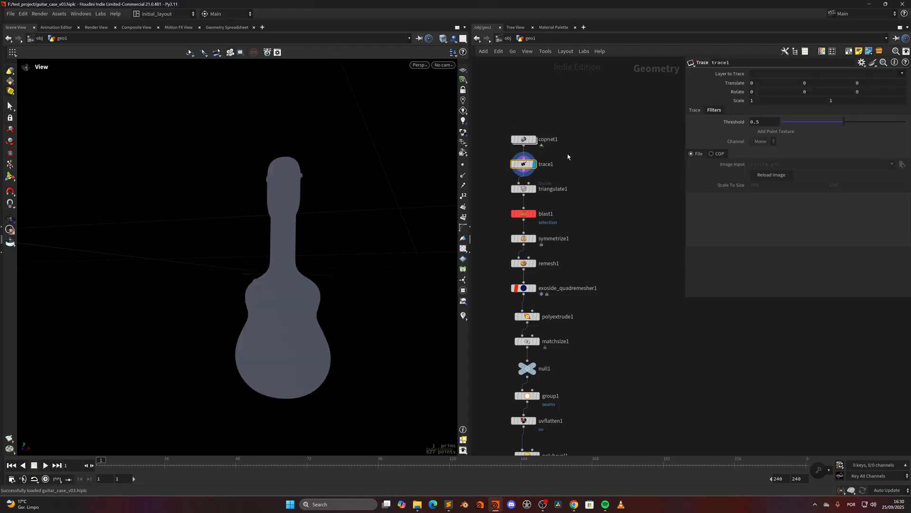
click(524, 214)
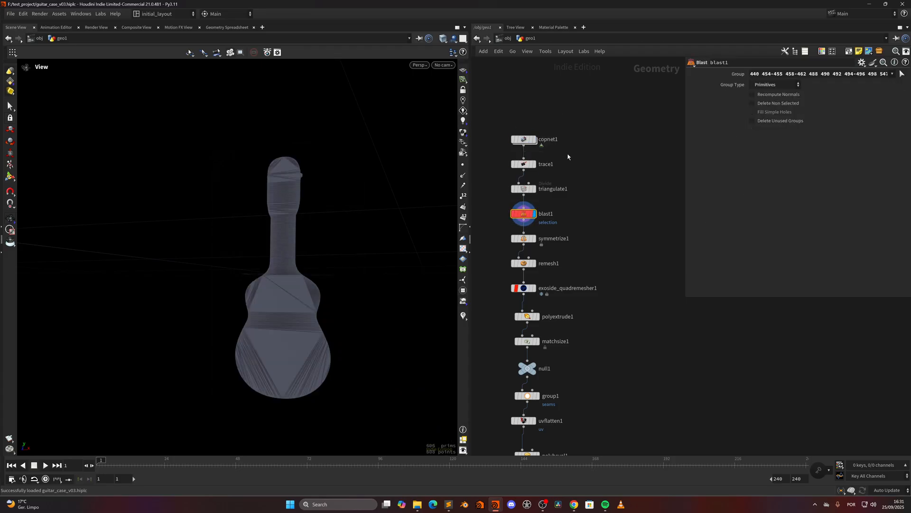
click(523, 238)
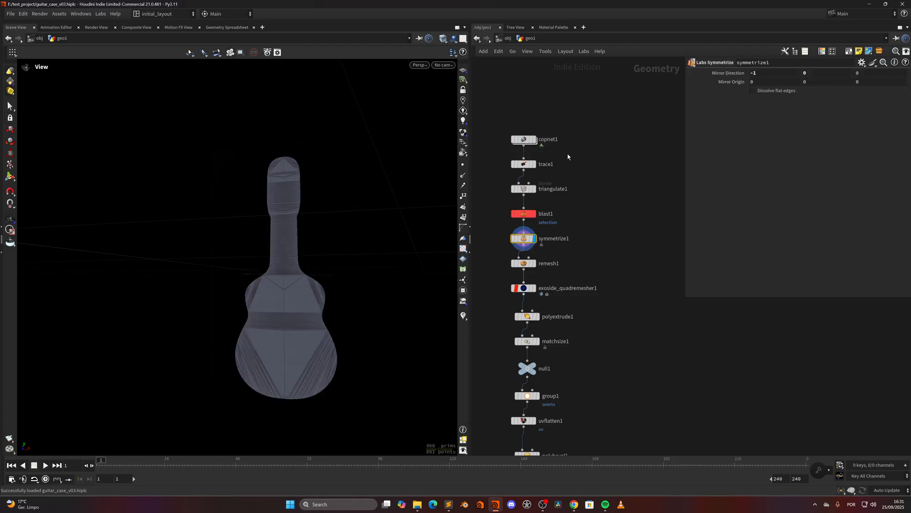
click(524, 287)
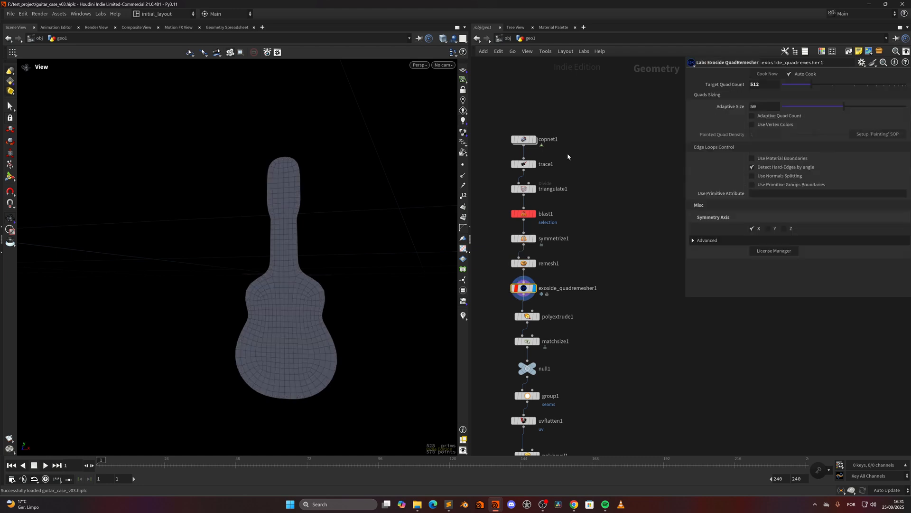
click(527, 396)
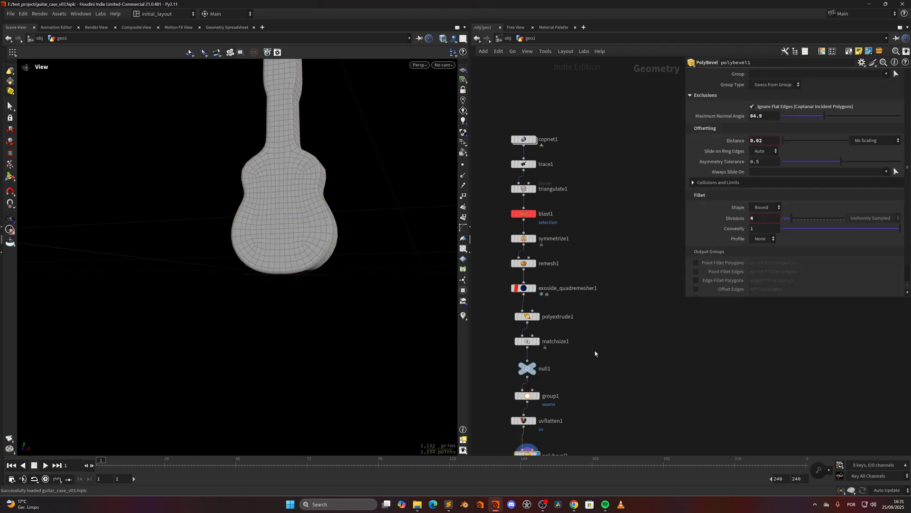
scroll(down, 3)
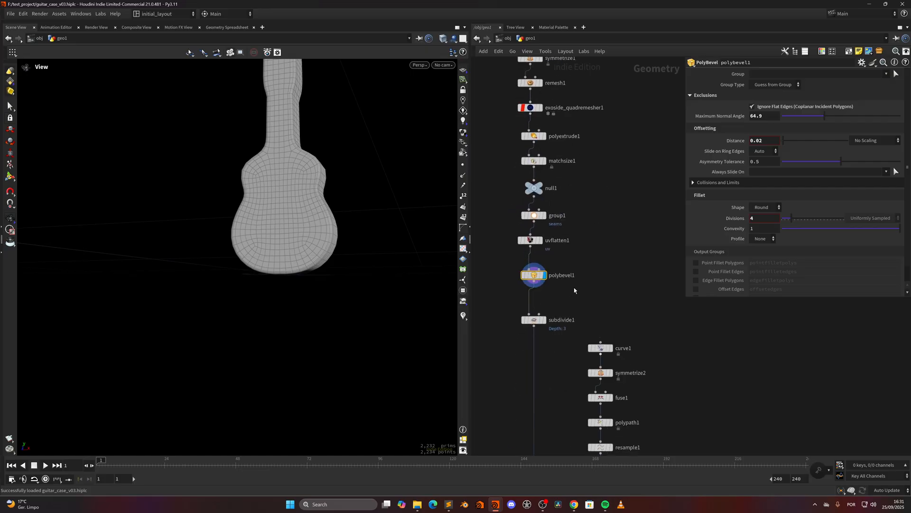
click(533, 320)
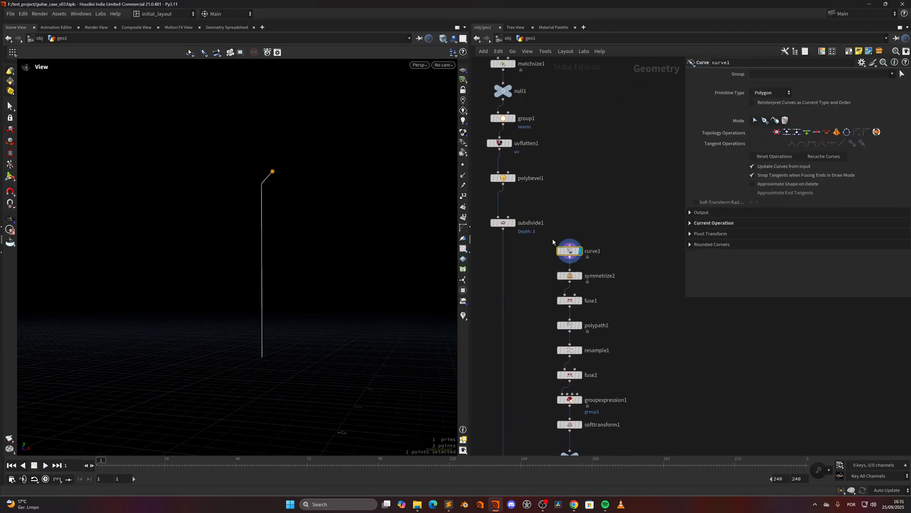
Display symmetrize2, resample1, fuse2, groupexpression1 and softtransform1 to show the Y curve pushed back.
click(569, 276)
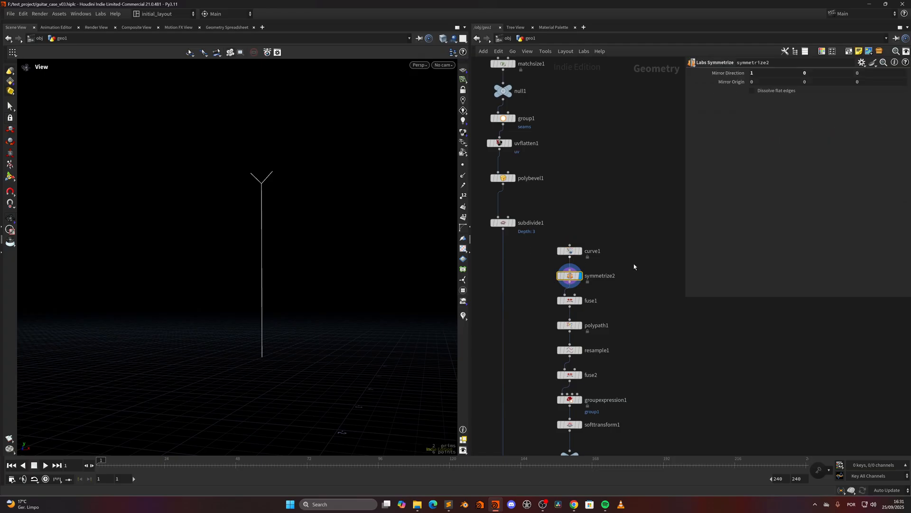
click(570, 350)
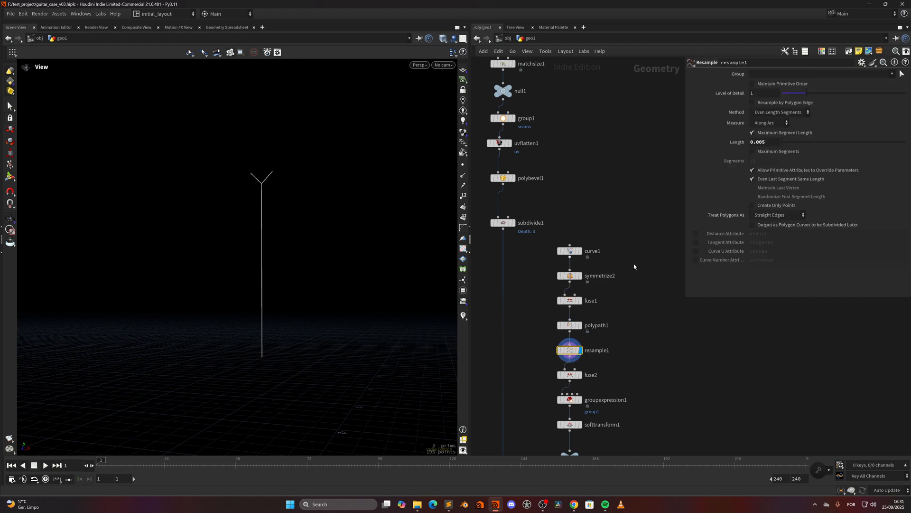
click(569, 374)
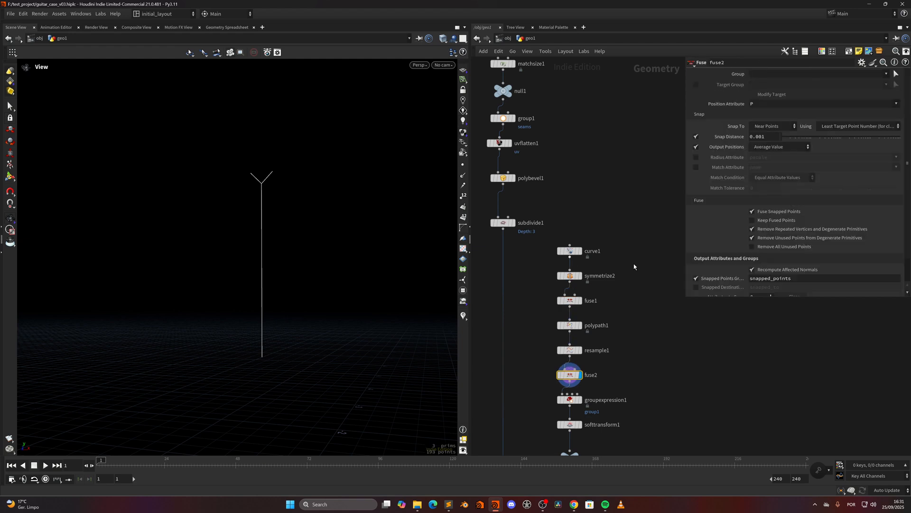
click(569, 399)
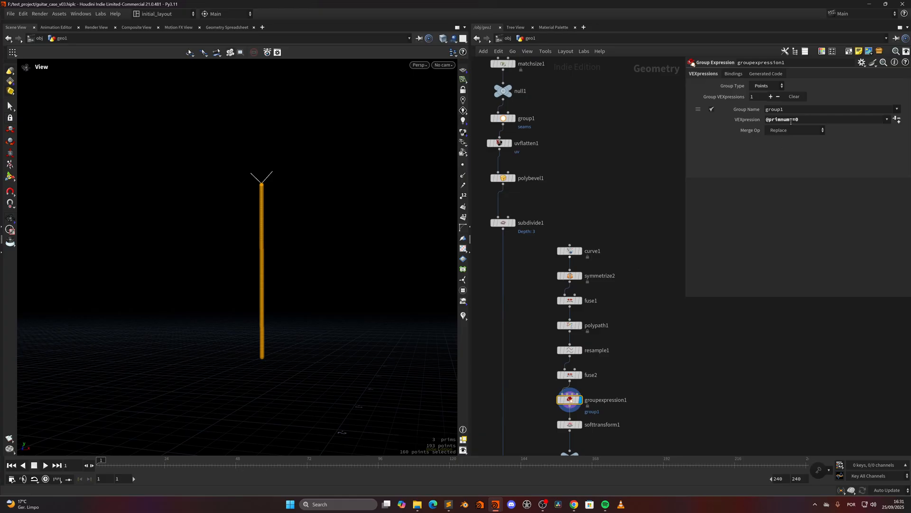
scroll(down, 3)
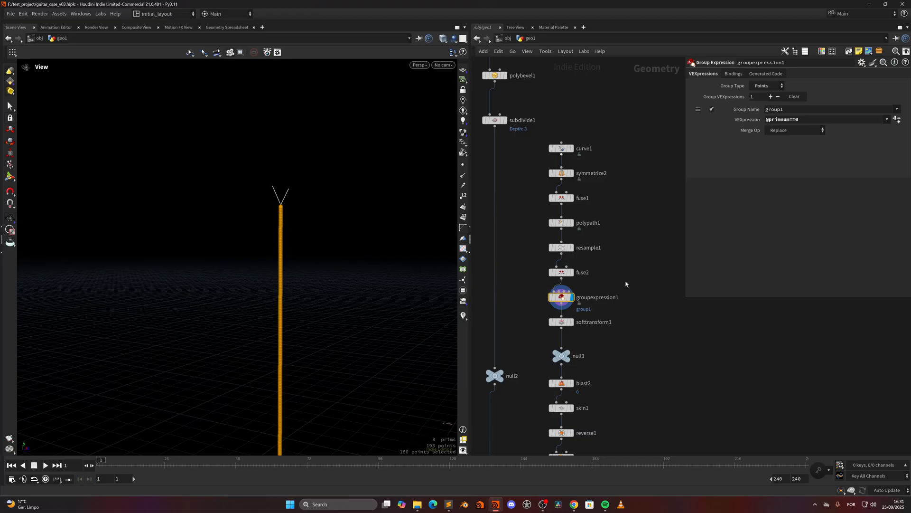
click(561, 322)
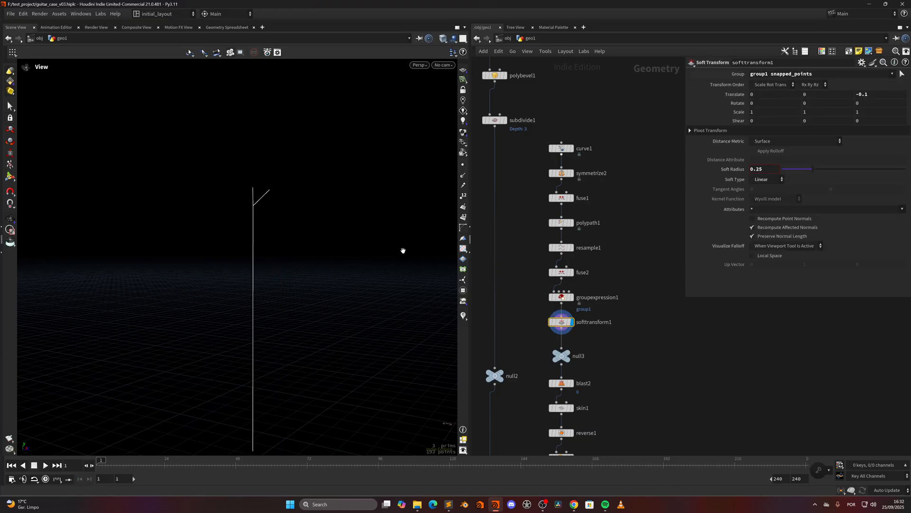
Display blast2, skin1 and polyfill1 to show the V strip skinned, extruded and filled.
click(561, 383)
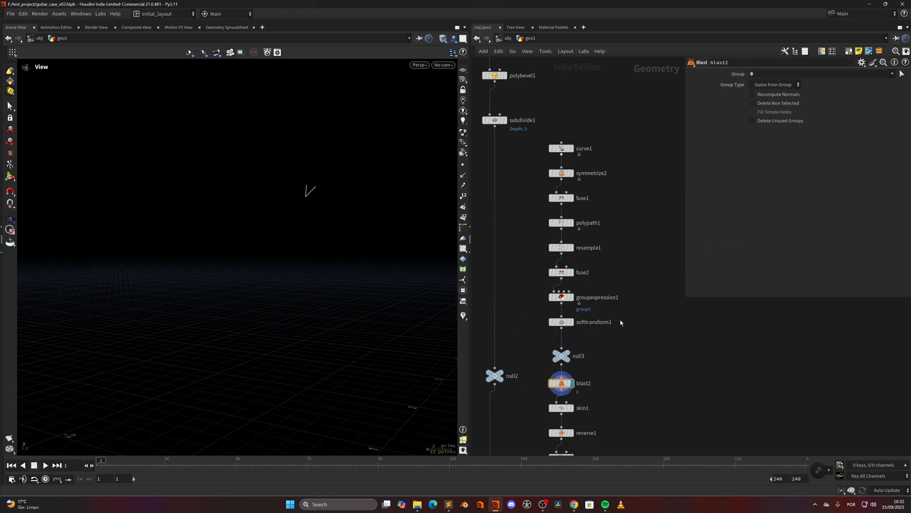
click(562, 408)
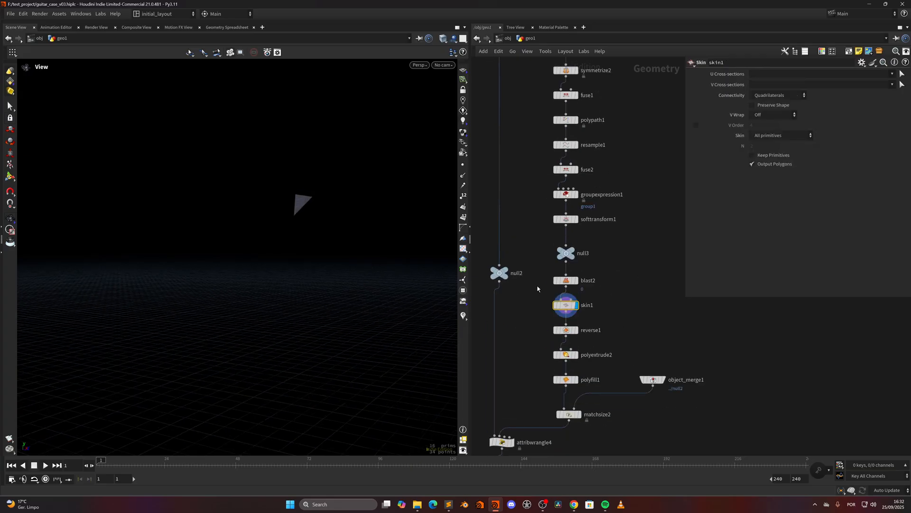
click(566, 379)
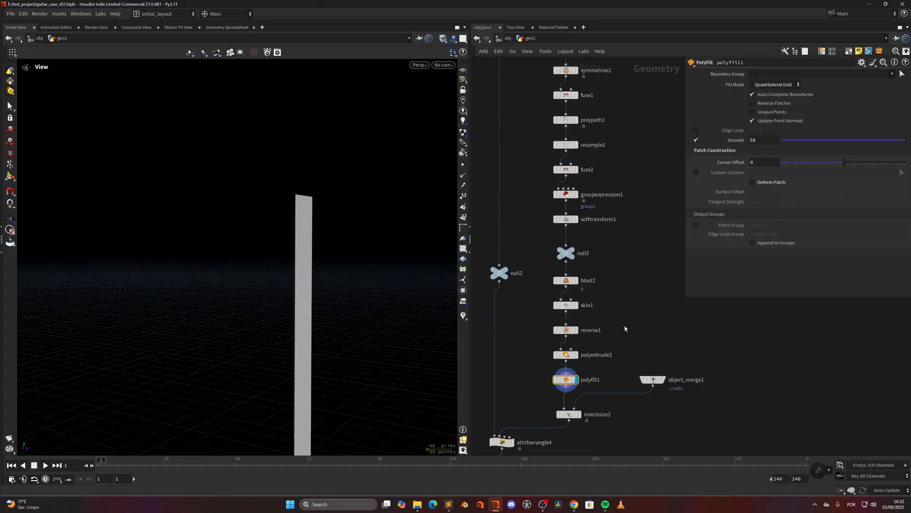
click(565, 414)
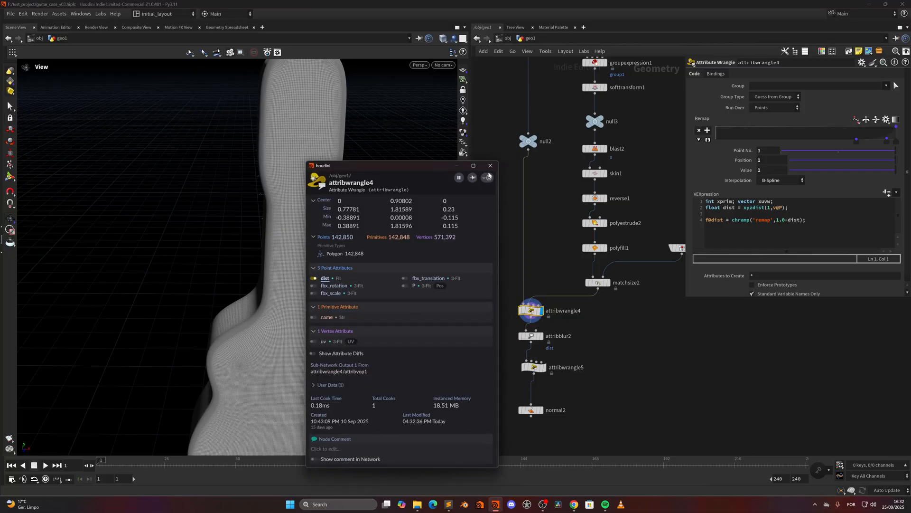
Display attribwrangle4's distance heatmap, then normal2 showing the V indentation pushed in.
click(490, 165)
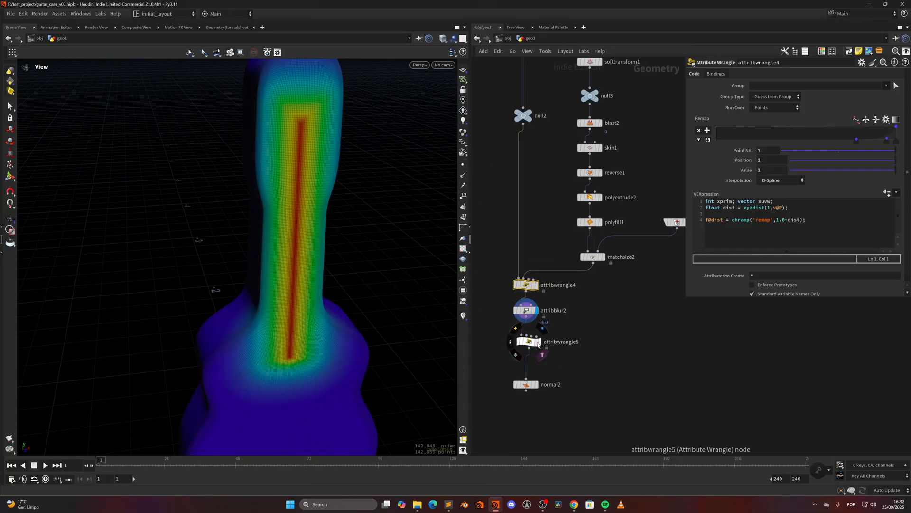
click(529, 341)
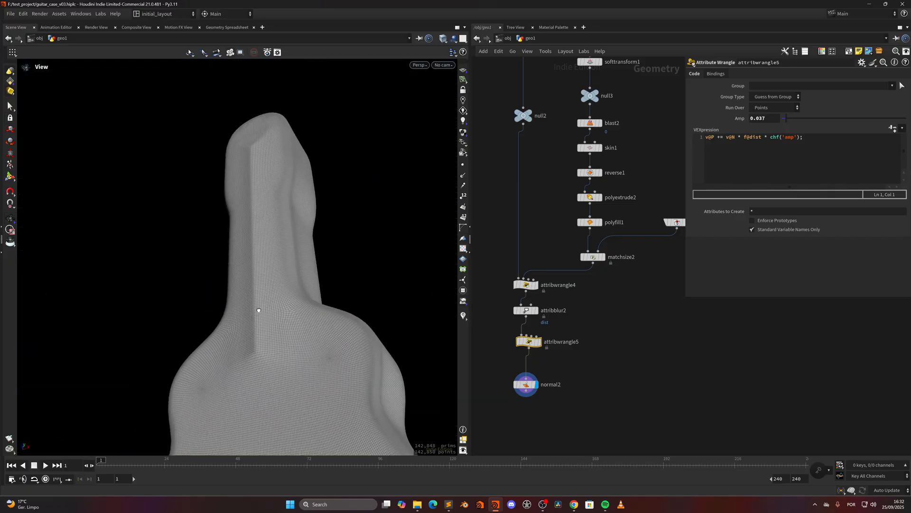
Add an Unsubdivide node below normal2 and display the lighter mesh of about 35,712 primitives.
key(Tab)
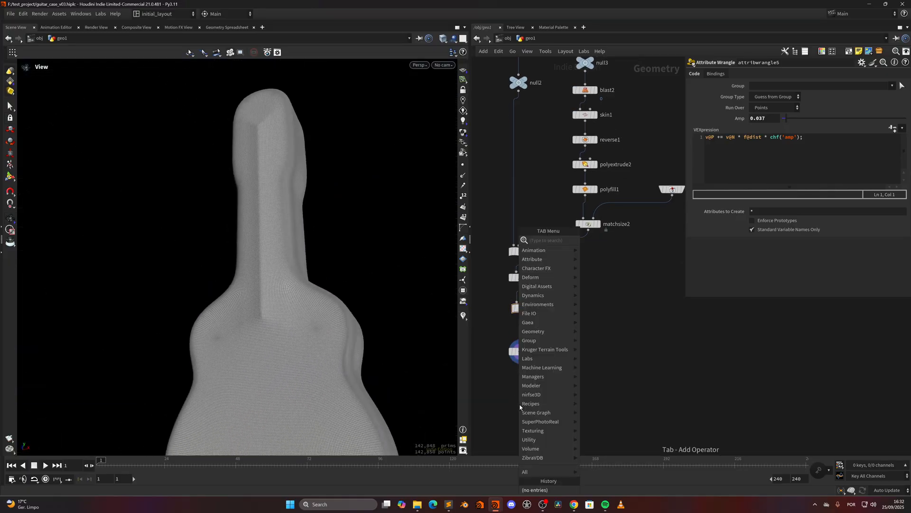
click(518, 404)
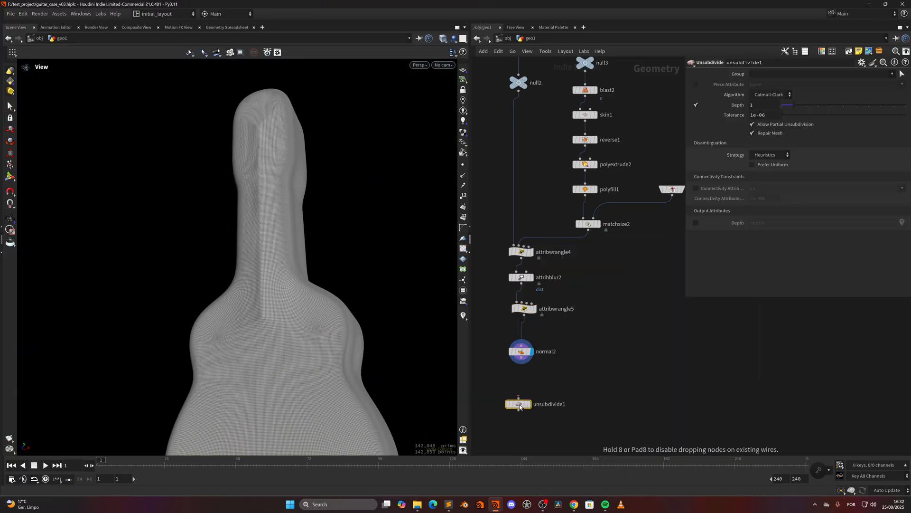
click(518, 404)
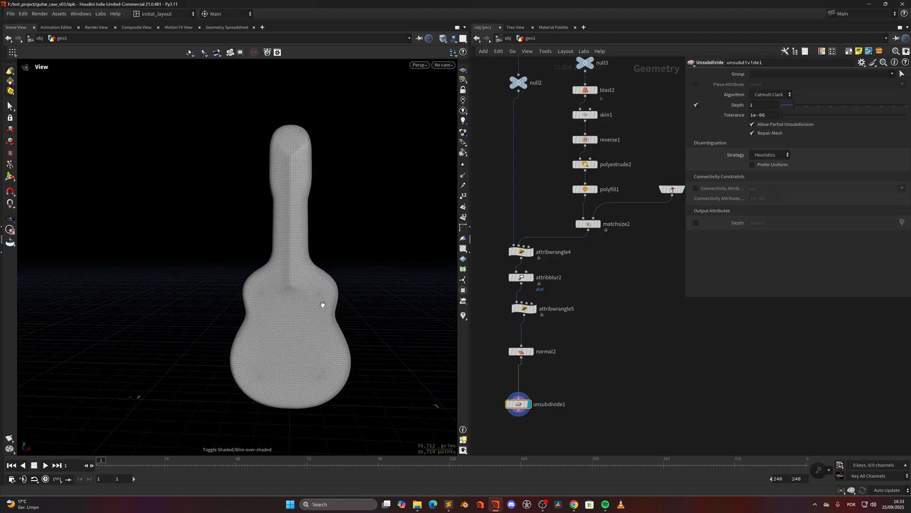
mouse_move(334, 298)
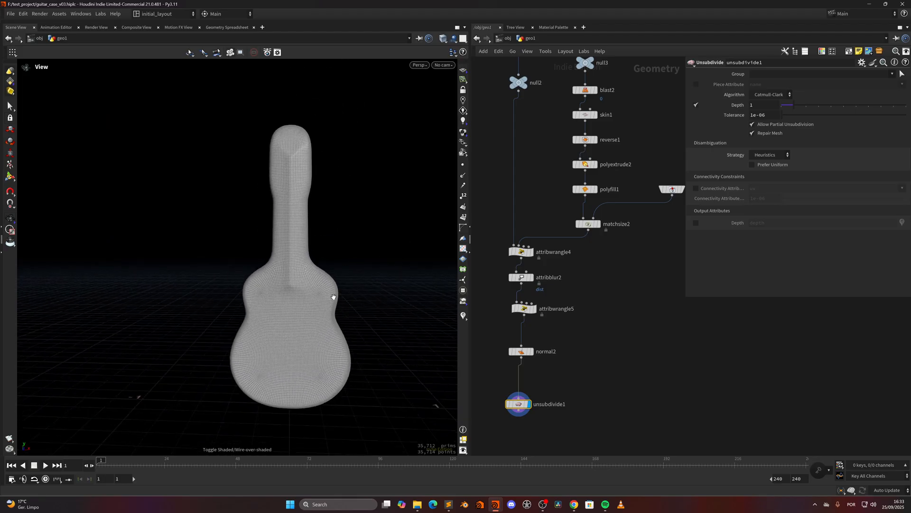